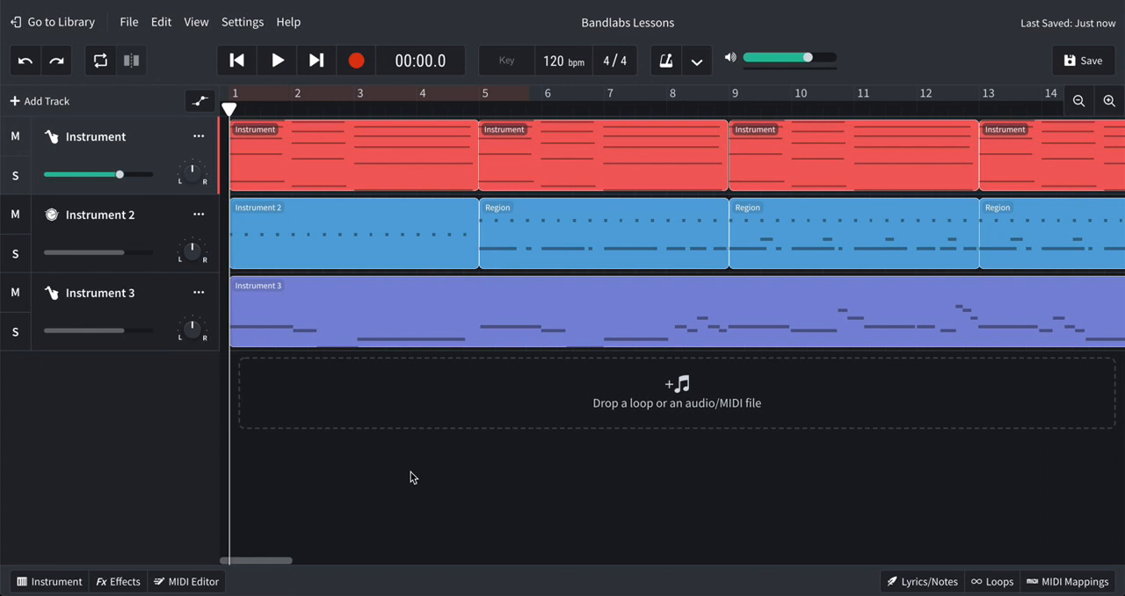
pyautogui.moveTo(411, 474)
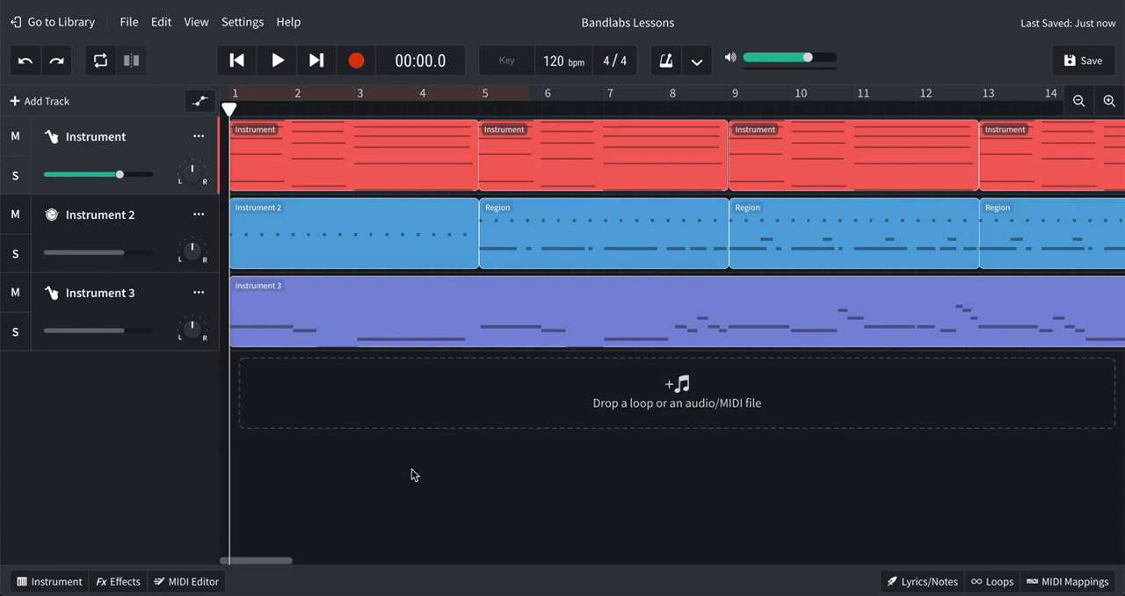
pyautogui.moveTo(436, 415)
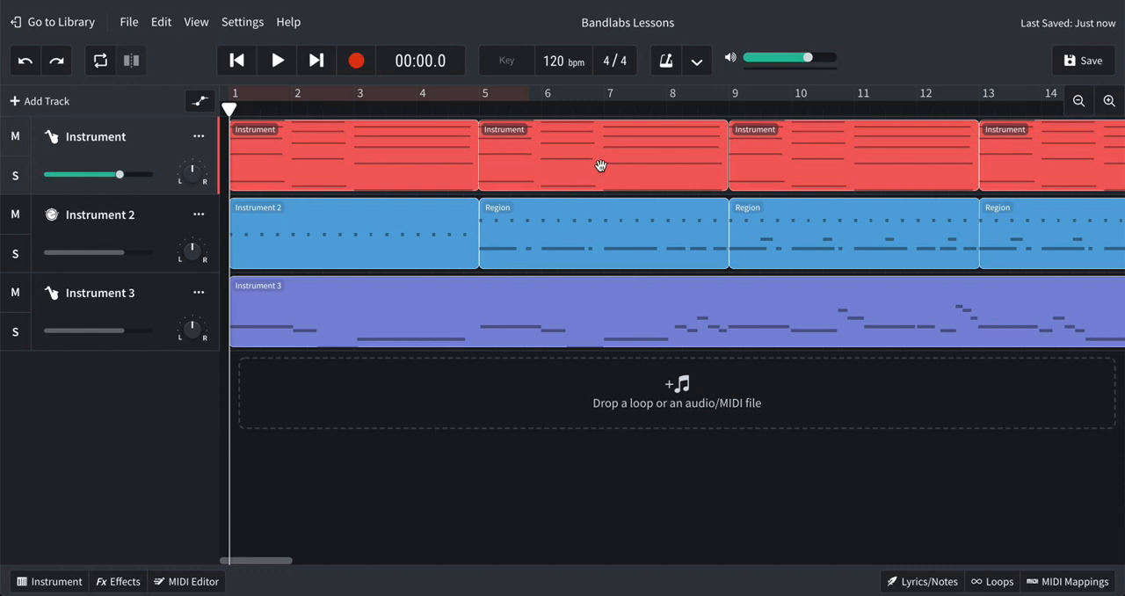
pyautogui.moveTo(580, 239)
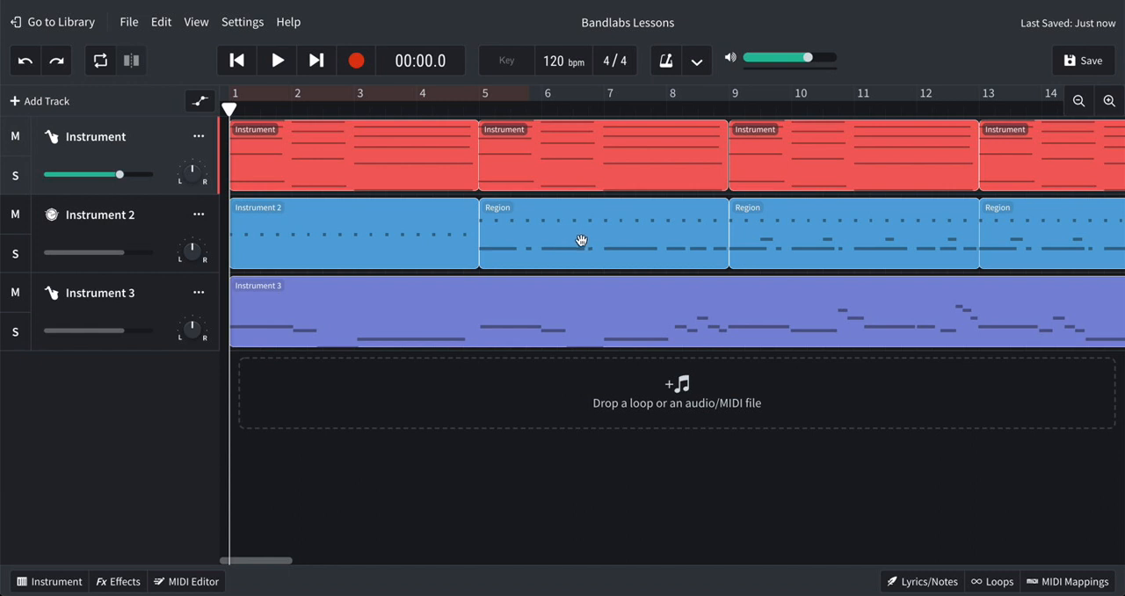
pyautogui.moveTo(646, 246)
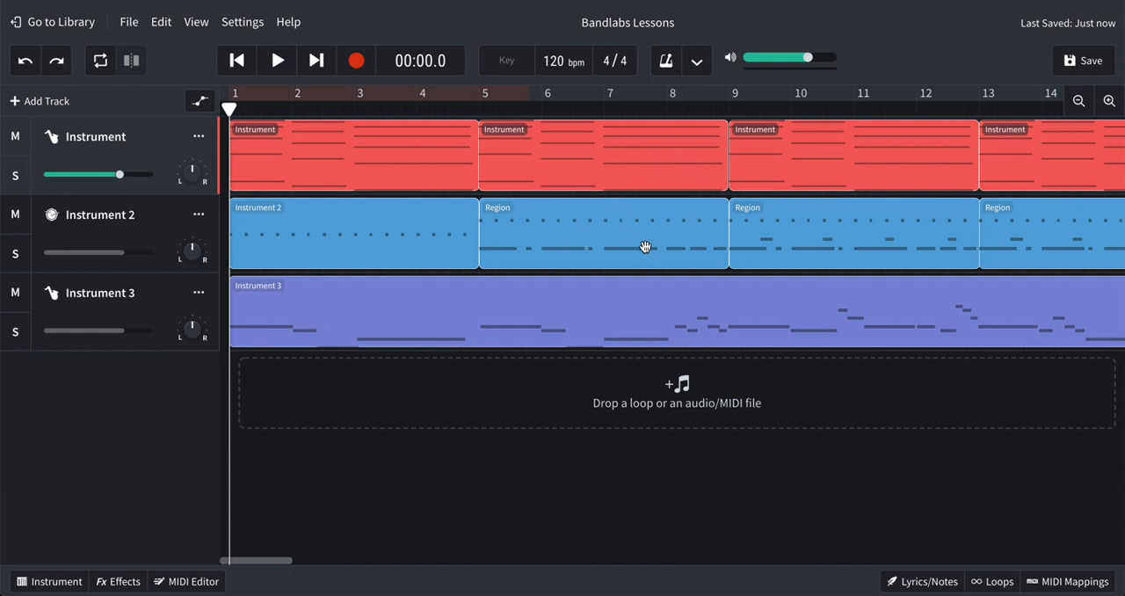
# Step: Play the song from the transport bar and stop it around 00:56
pyautogui.hscroll(3)
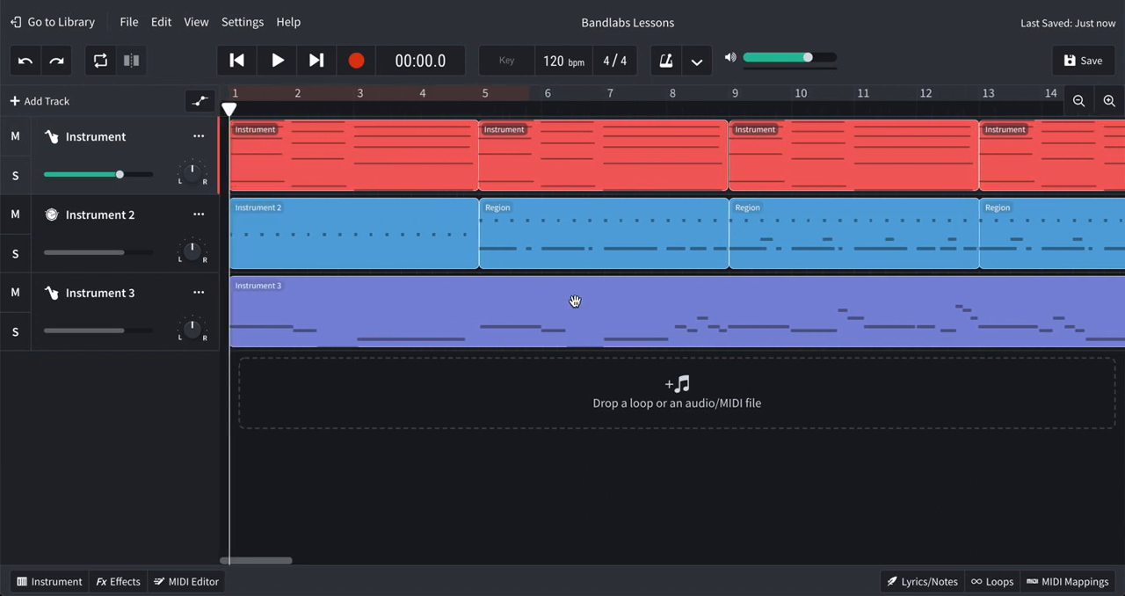
pyautogui.moveTo(387, 309)
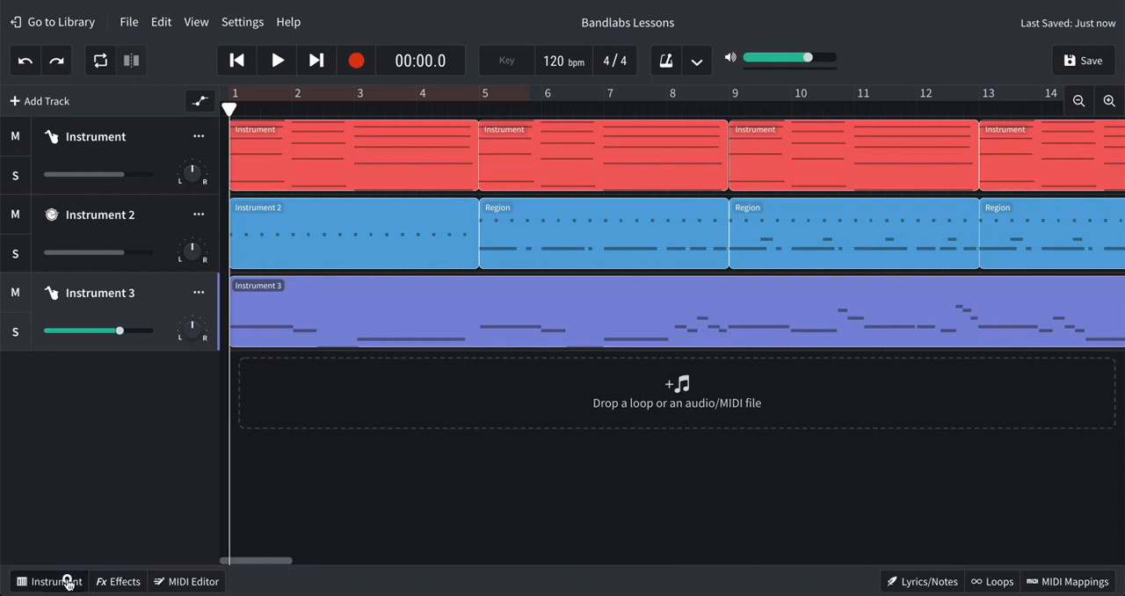
pyautogui.click(57, 580)
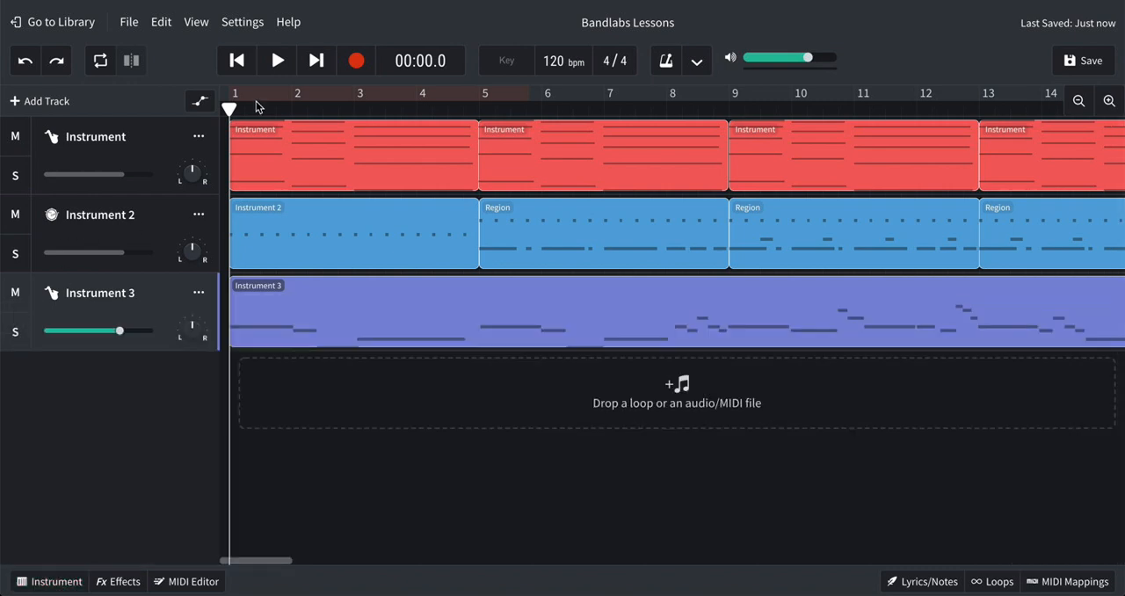
pyautogui.moveTo(275, 60)
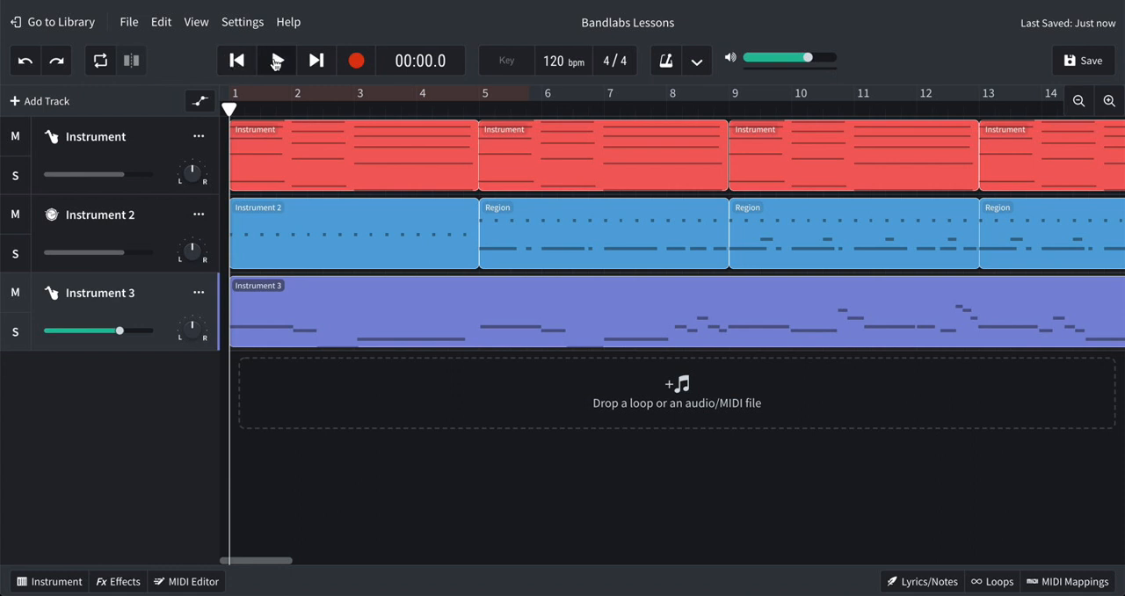
pyautogui.moveTo(276, 60)
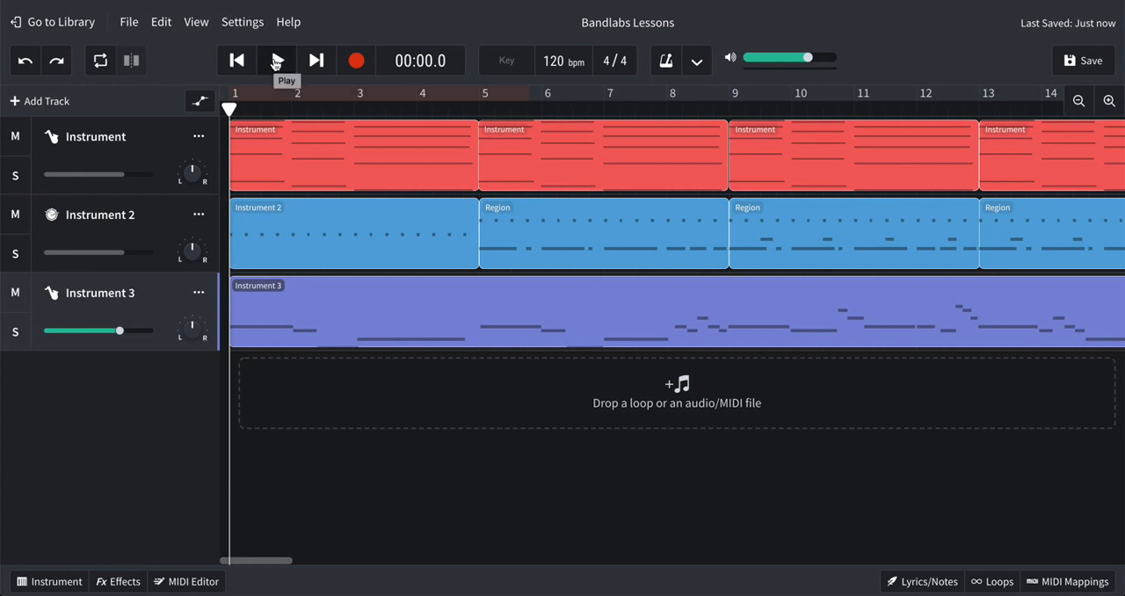
pyautogui.click(276, 60)
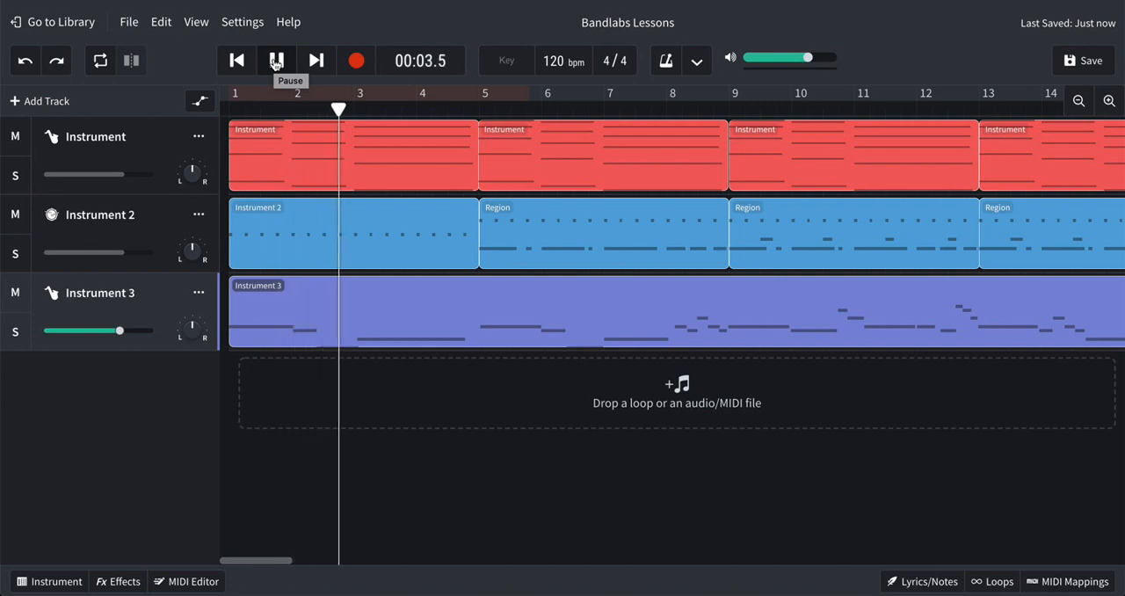
pyautogui.click(276, 59)
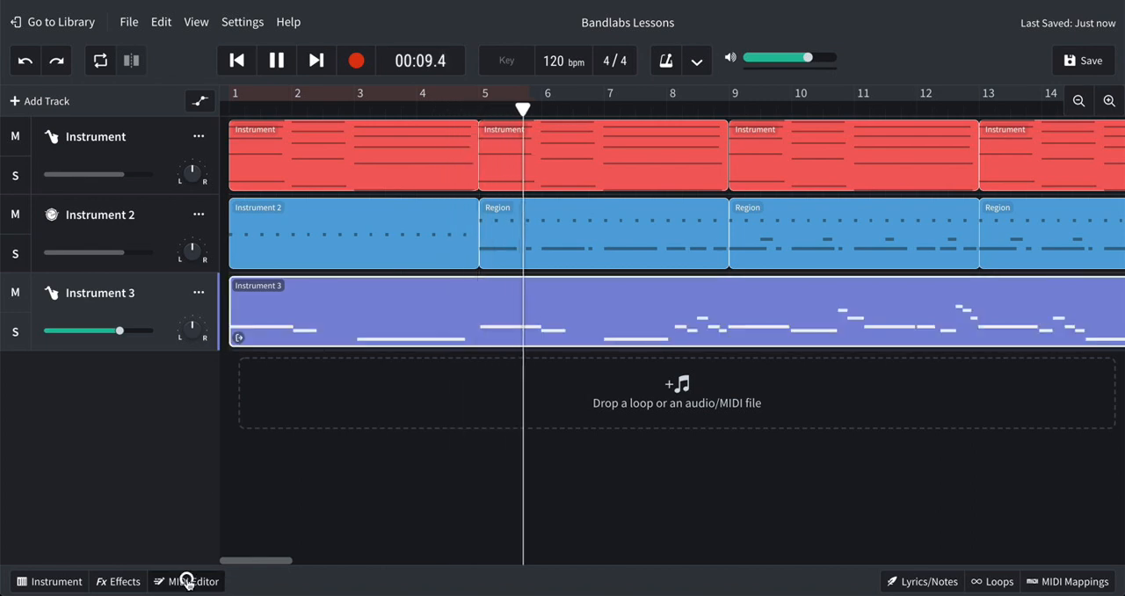
pyautogui.click(186, 580)
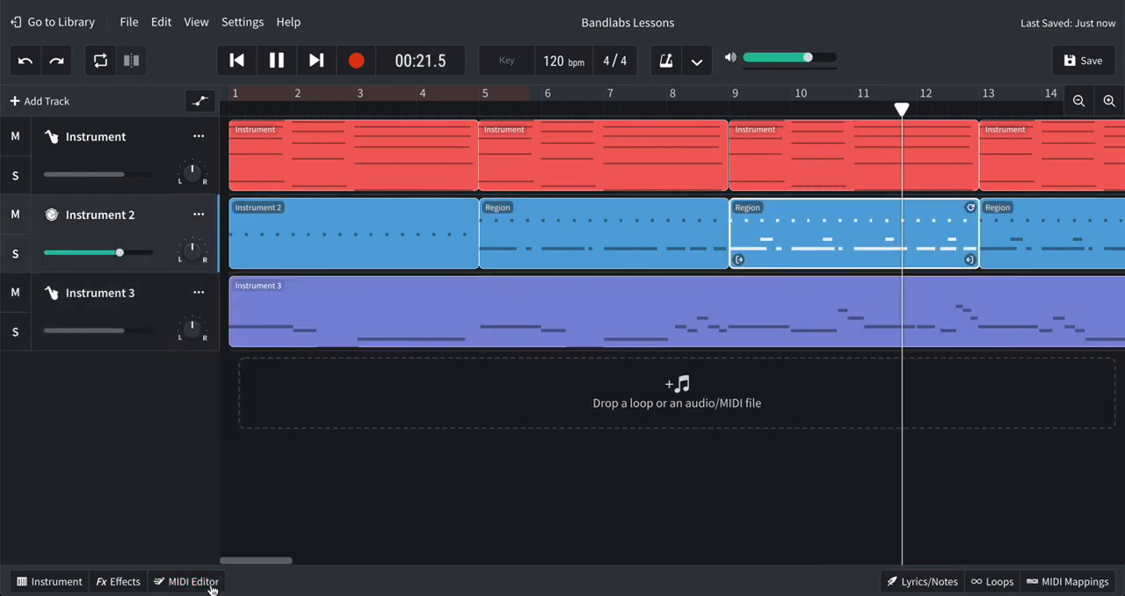
pyautogui.click(192, 580)
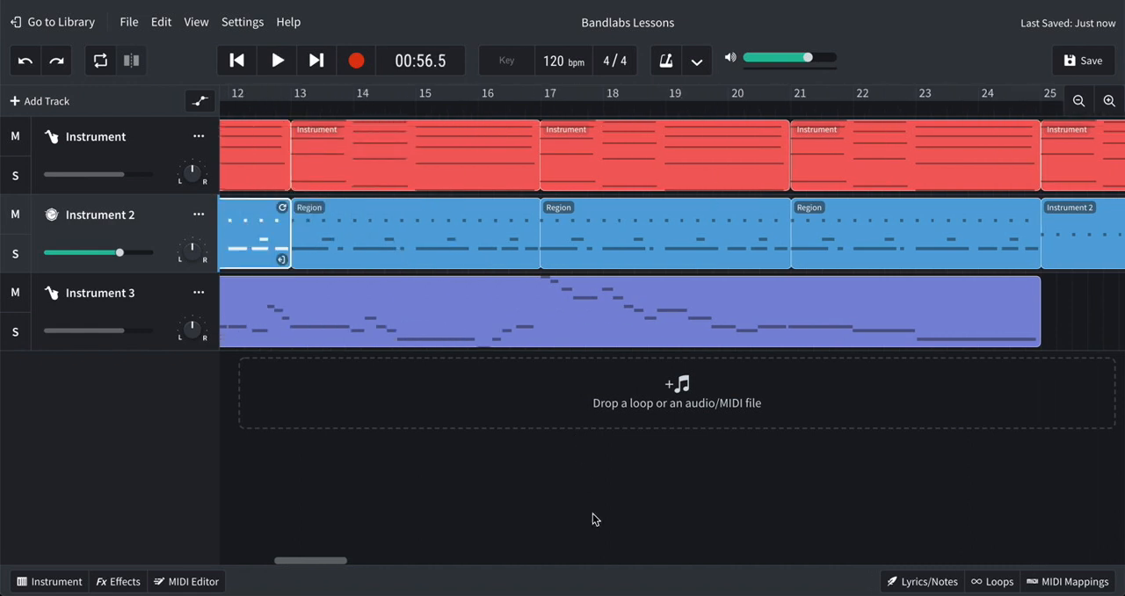
pyautogui.hscroll(-3)
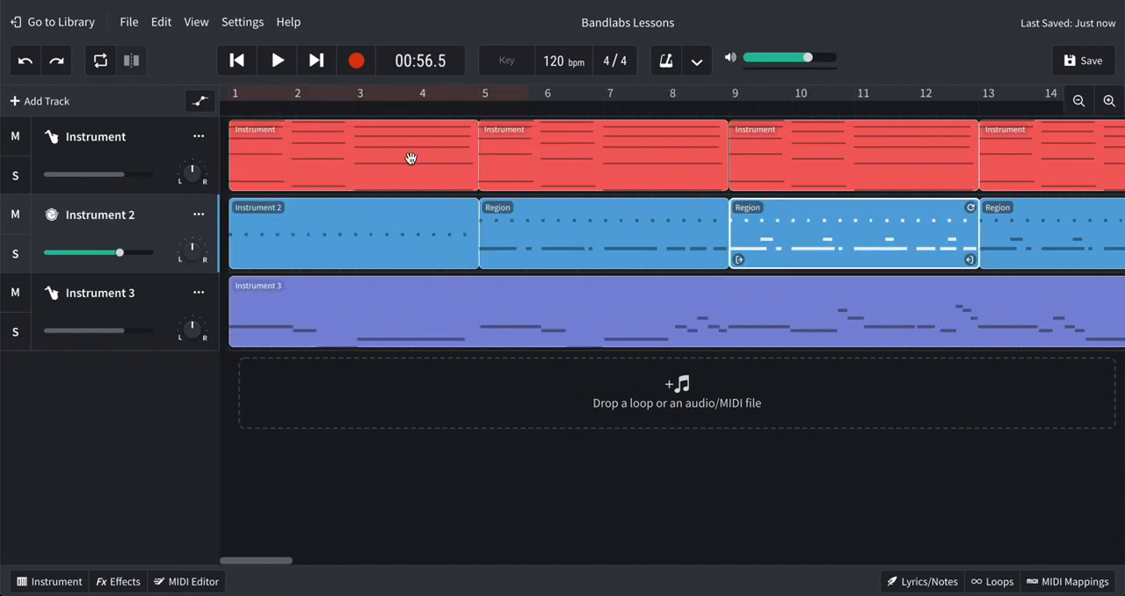
pyautogui.moveTo(764, 255)
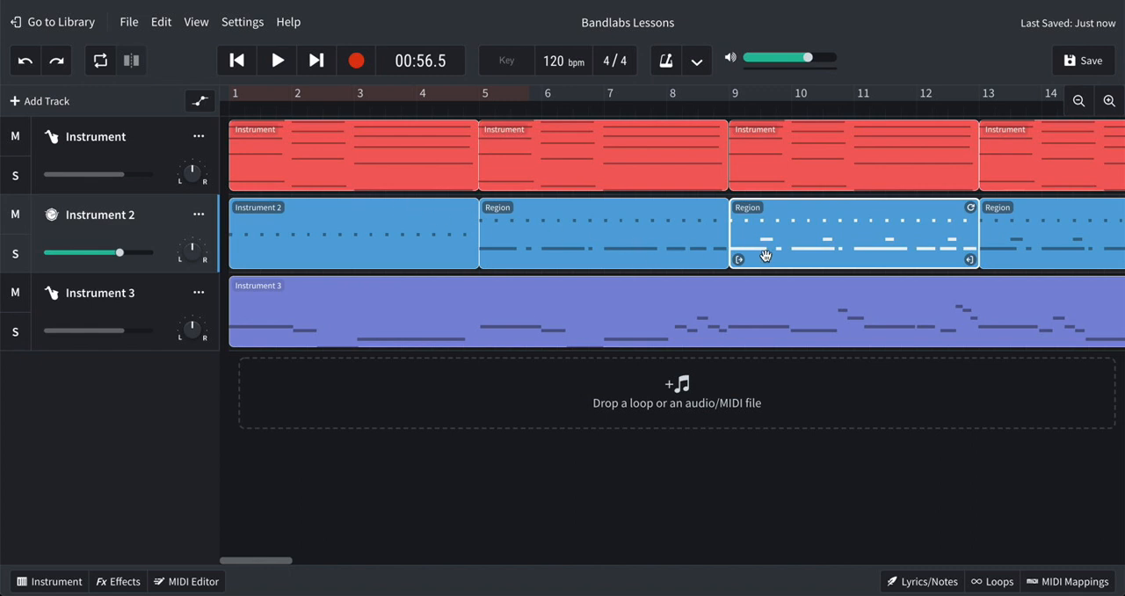
pyautogui.moveTo(752, 324)
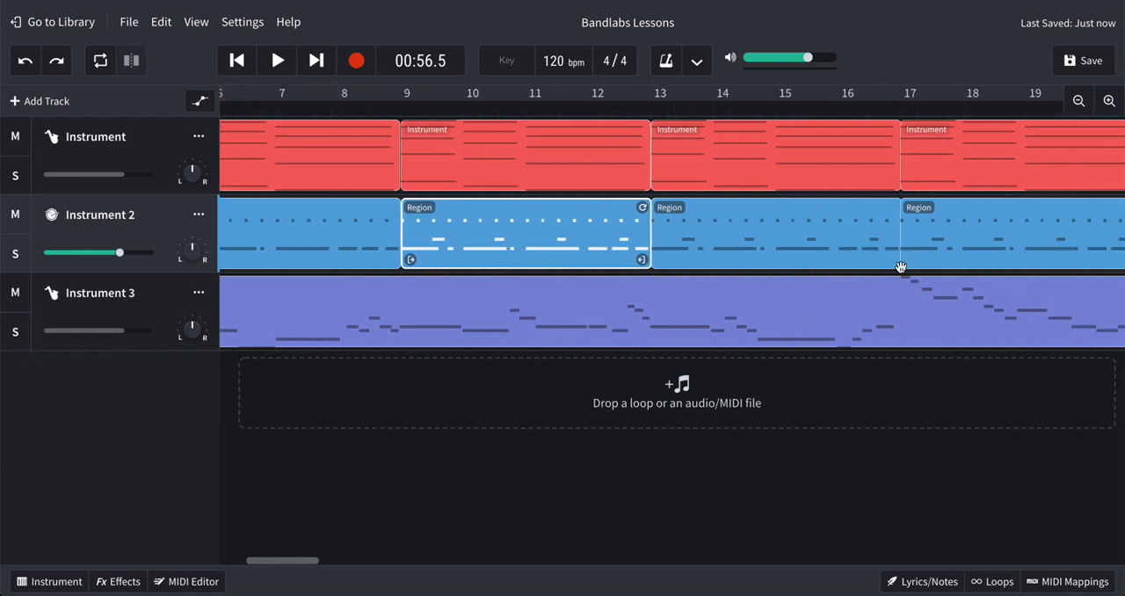
pyautogui.hscroll(3)
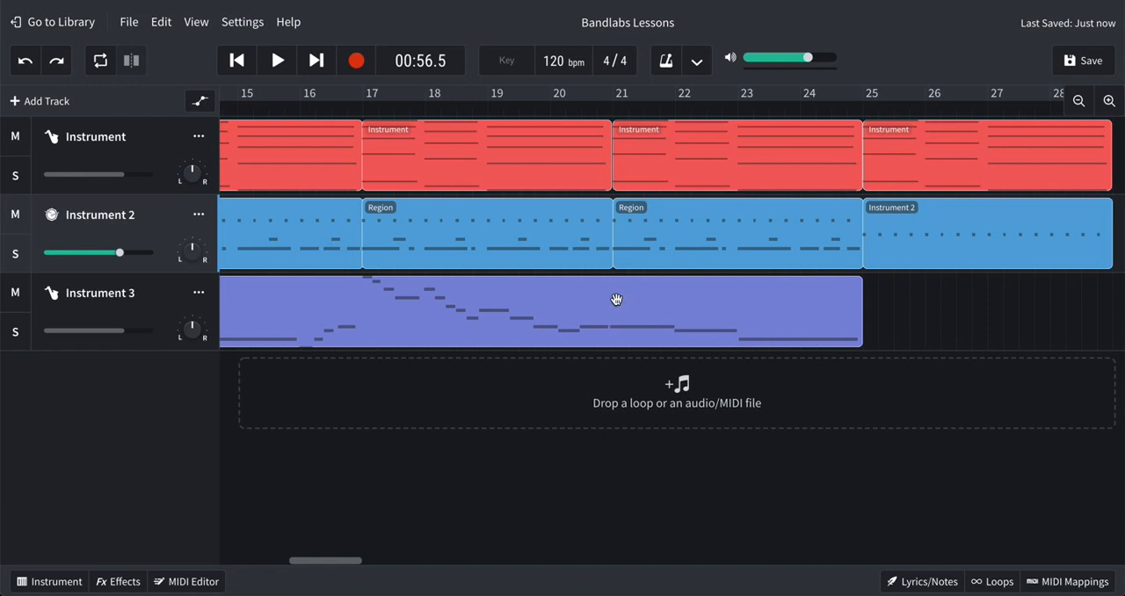
pyautogui.moveTo(905, 130)
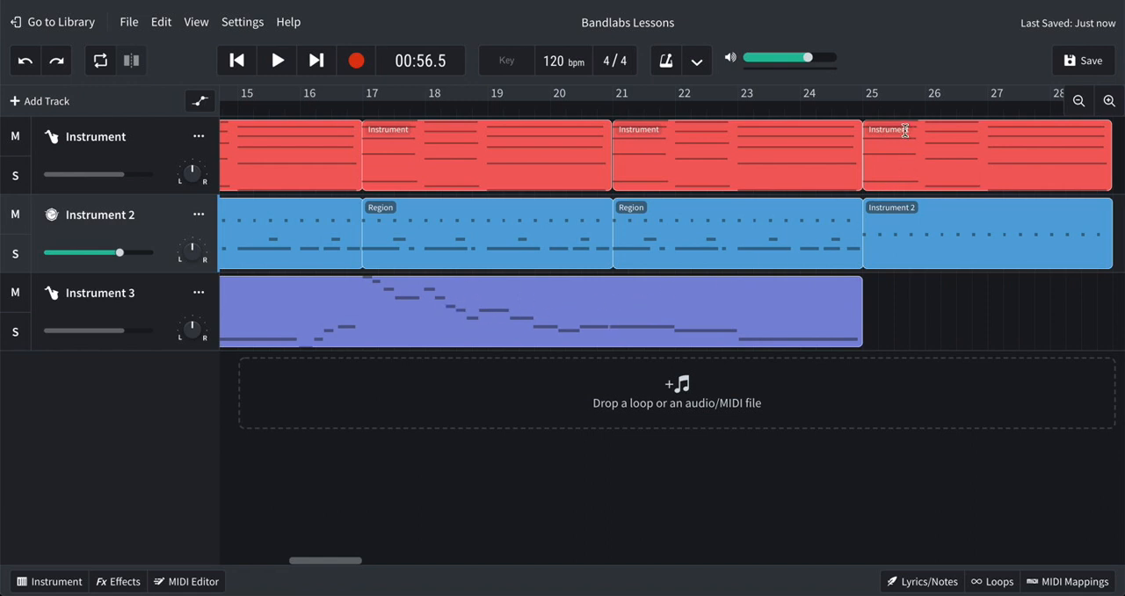
pyautogui.moveTo(870, 295)
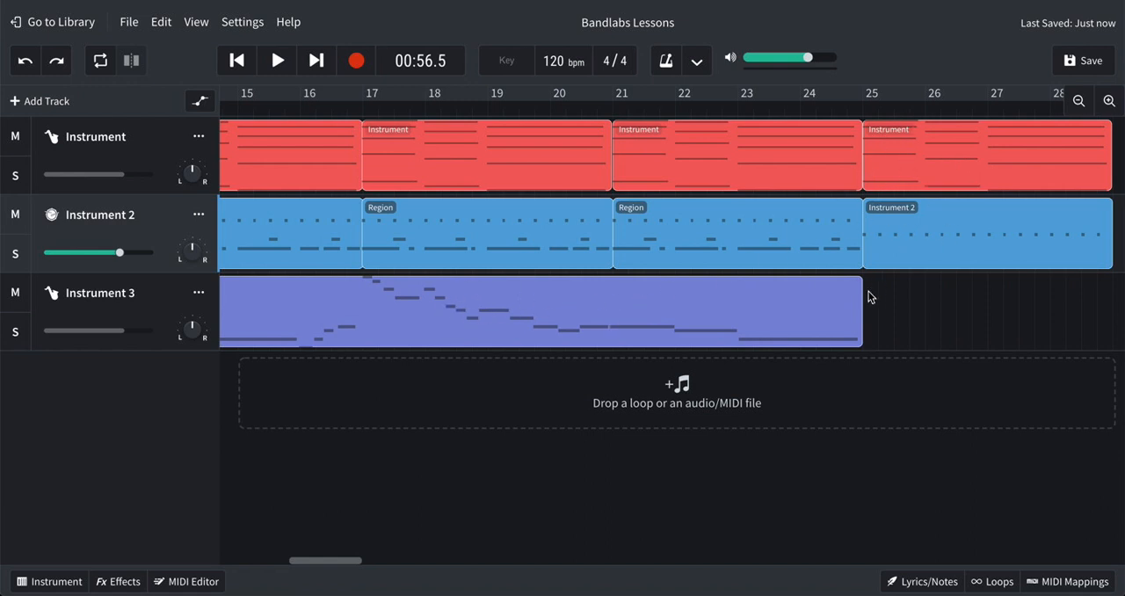
pyautogui.hscroll(-3)
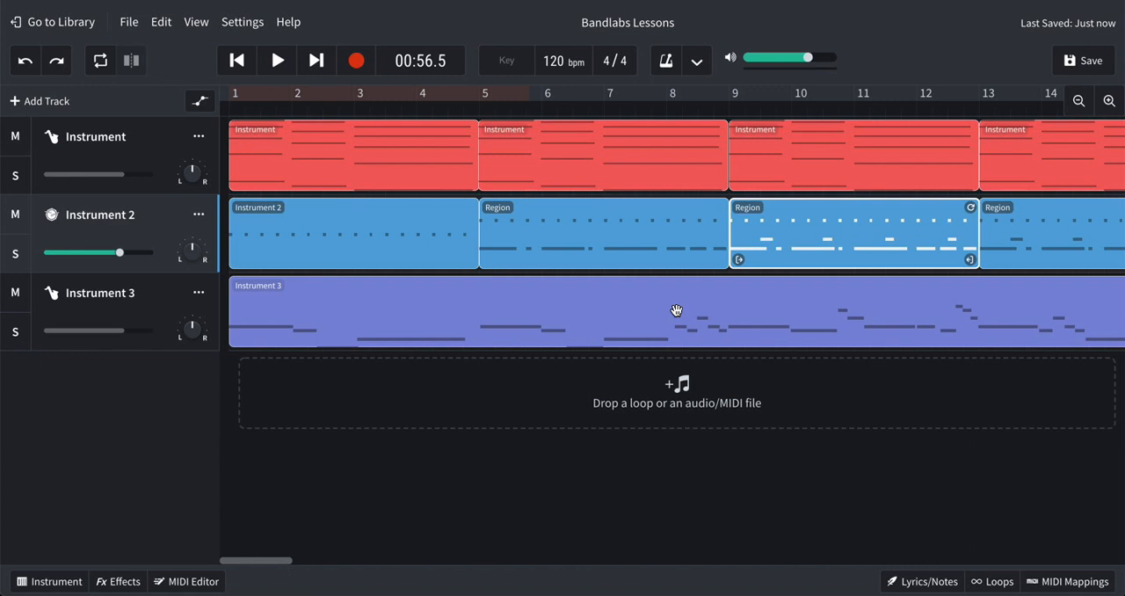
pyautogui.moveTo(652, 394)
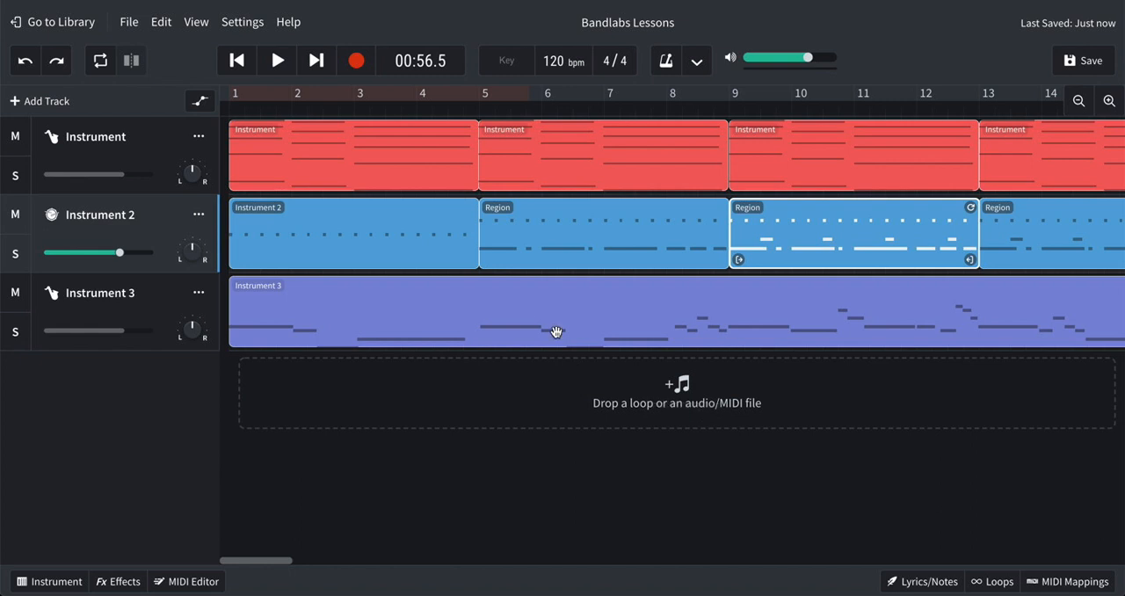
pyautogui.moveTo(434, 359)
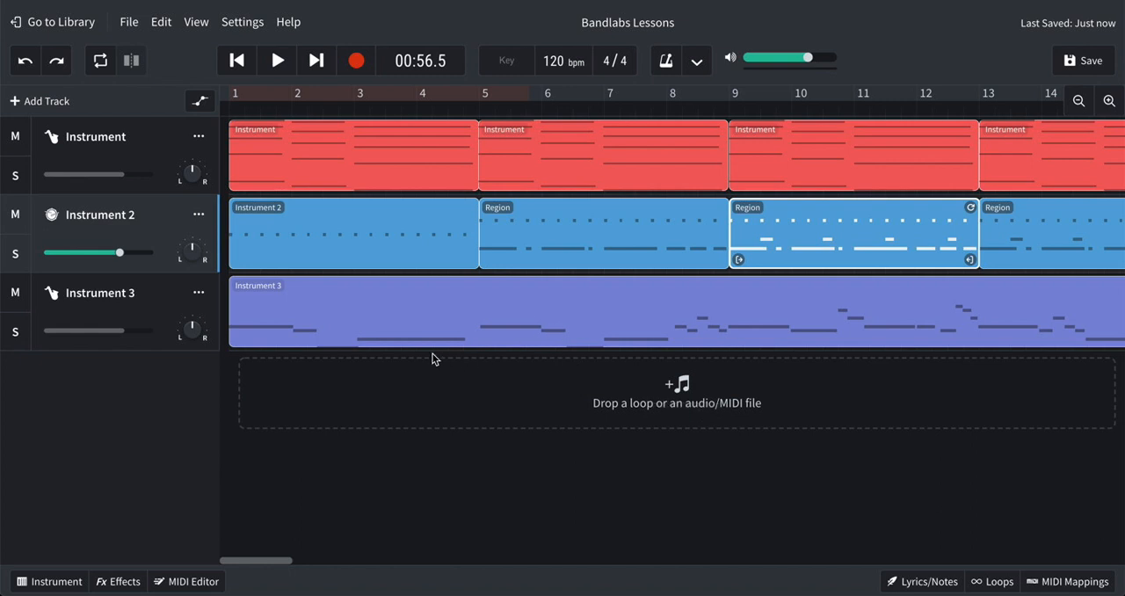
pyautogui.moveTo(422, 316)
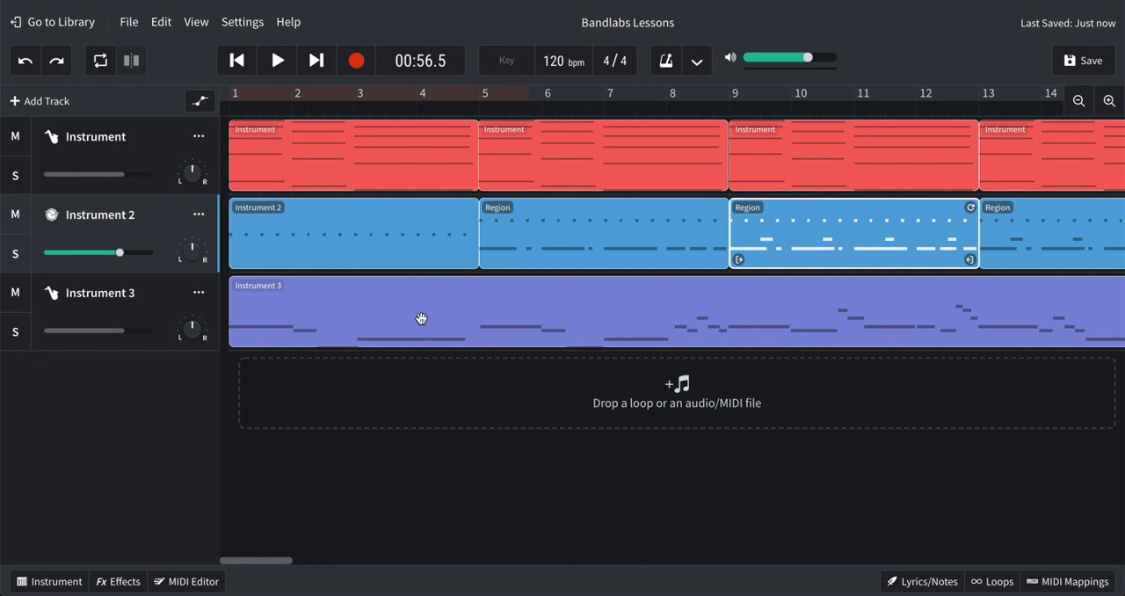
pyautogui.moveTo(299, 239)
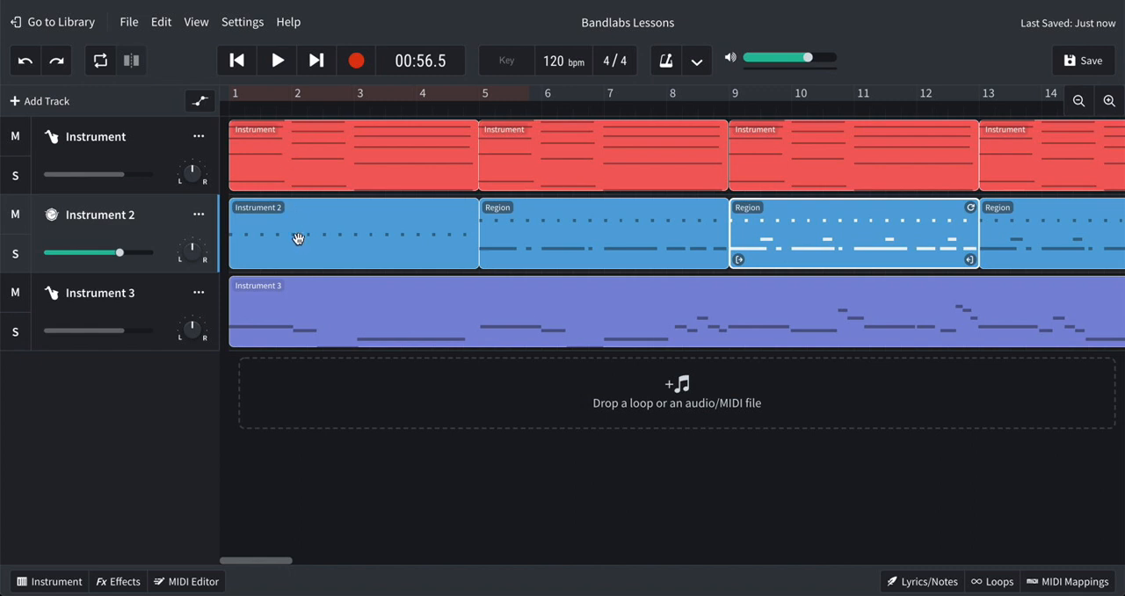
pyautogui.moveTo(339, 318)
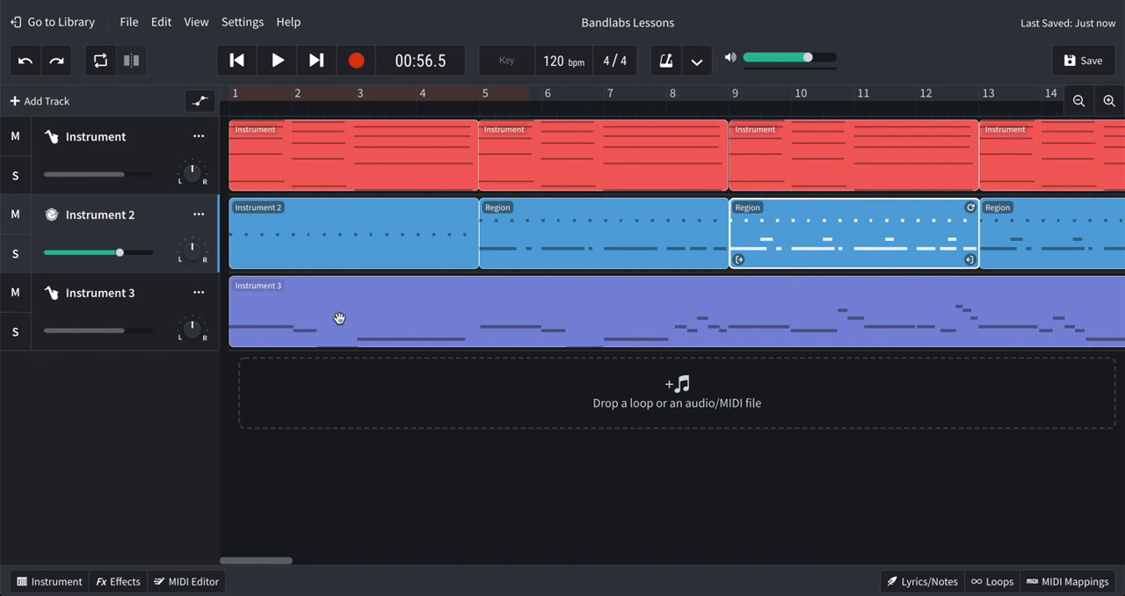
pyautogui.moveTo(381, 322)
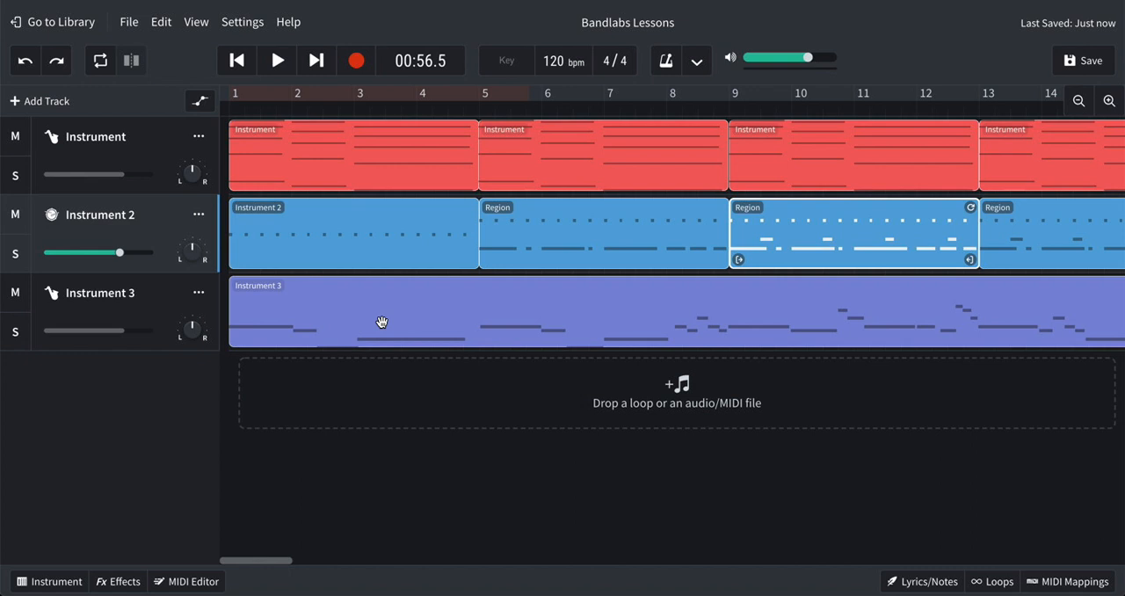
pyautogui.moveTo(381, 320)
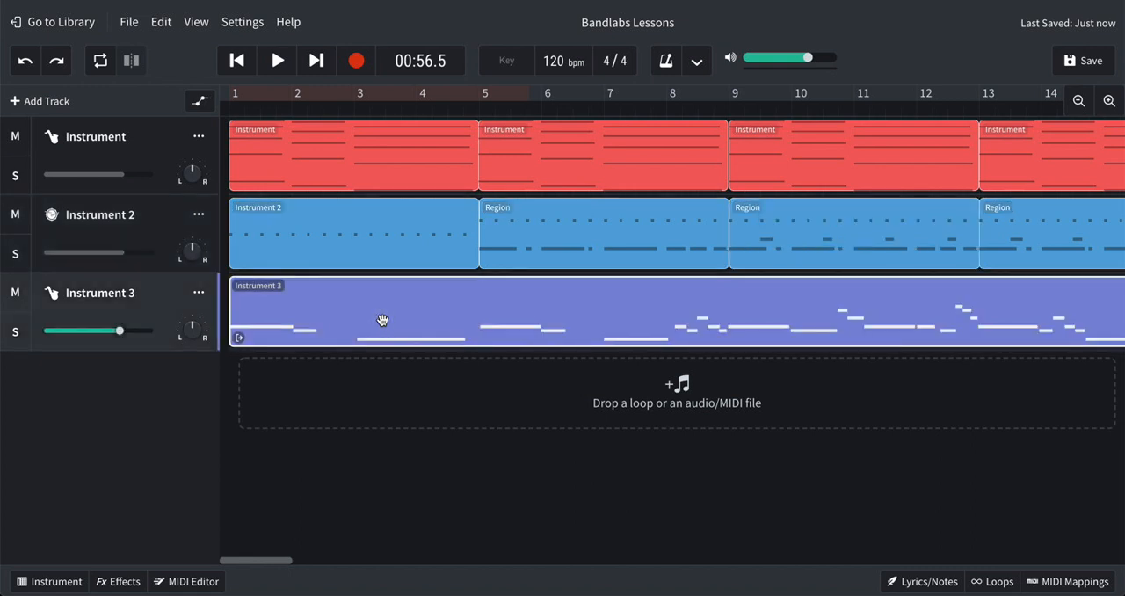
pyautogui.moveTo(376, 320)
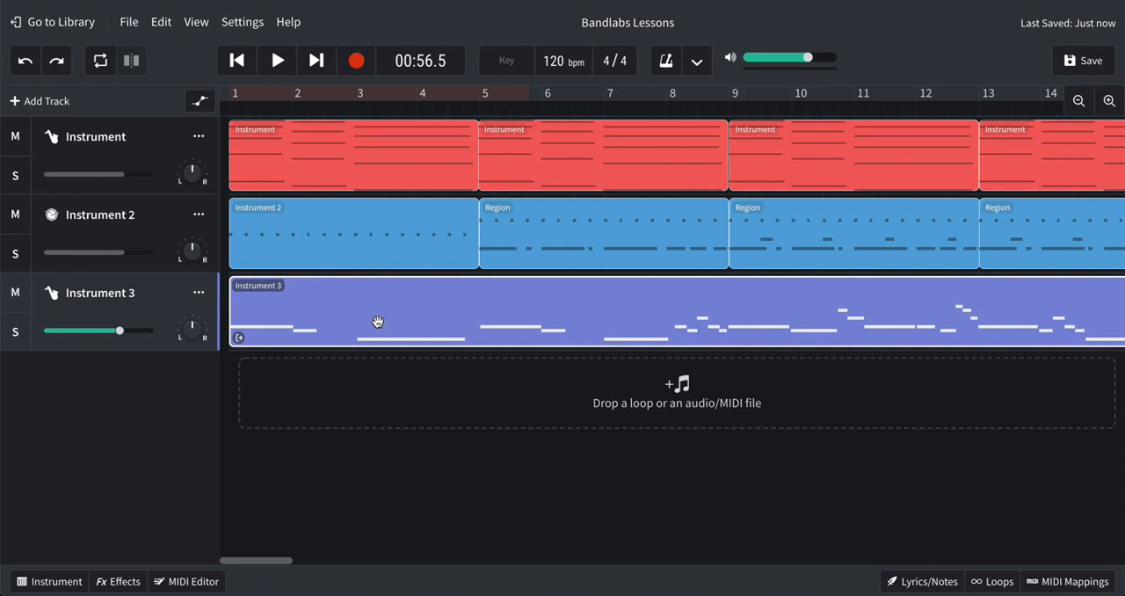
pyautogui.moveTo(33, 106)
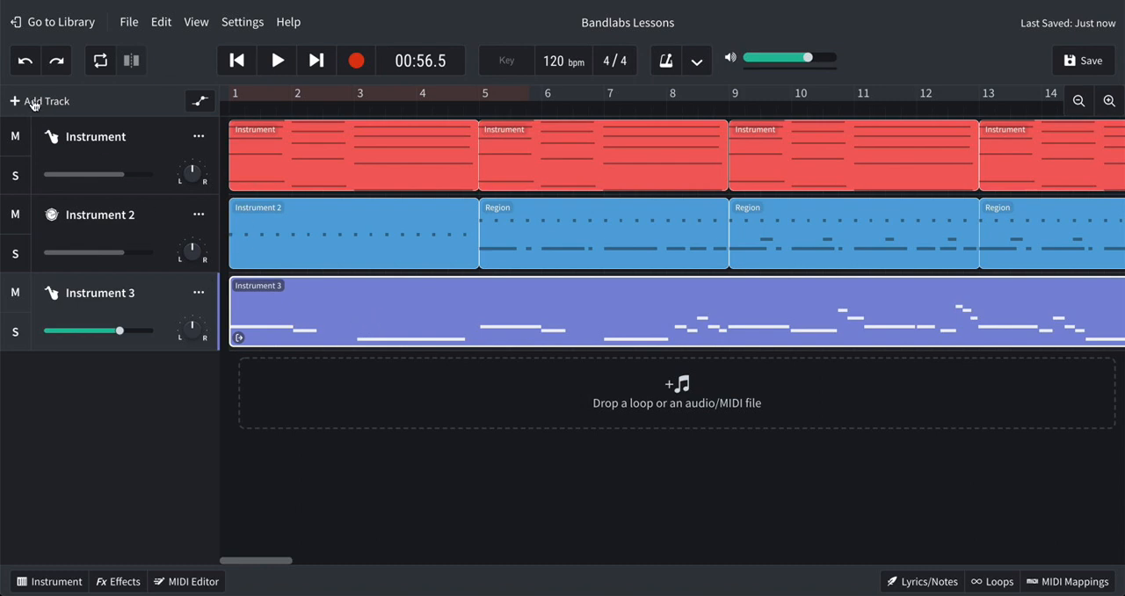
# Step: Add a new virtual instrument track and keep the Piano instrument category
pyautogui.click(46, 101)
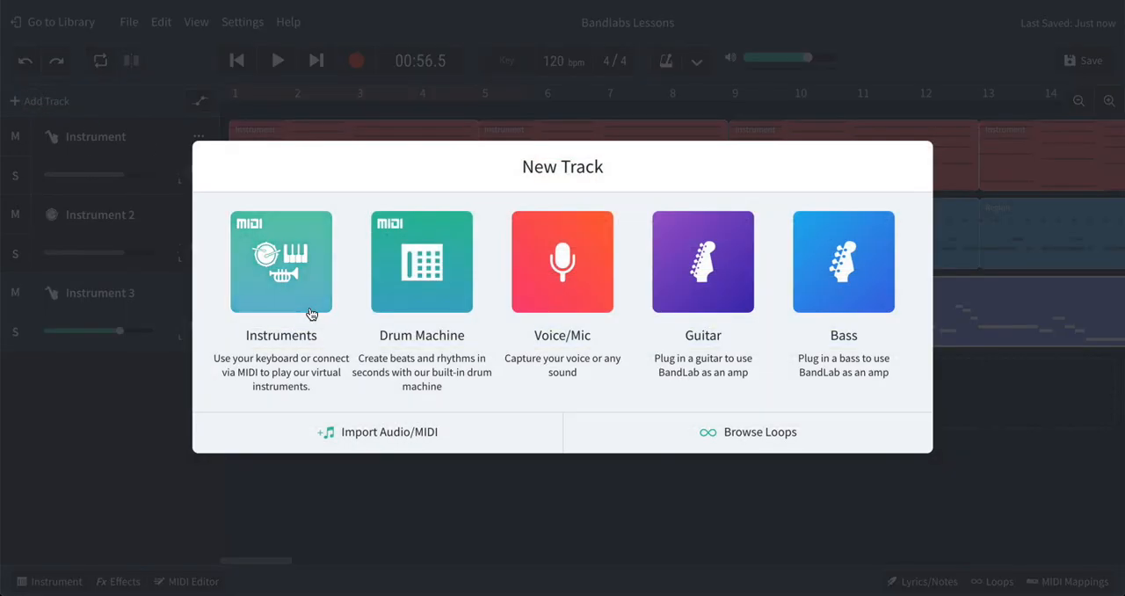
pyautogui.click(282, 260)
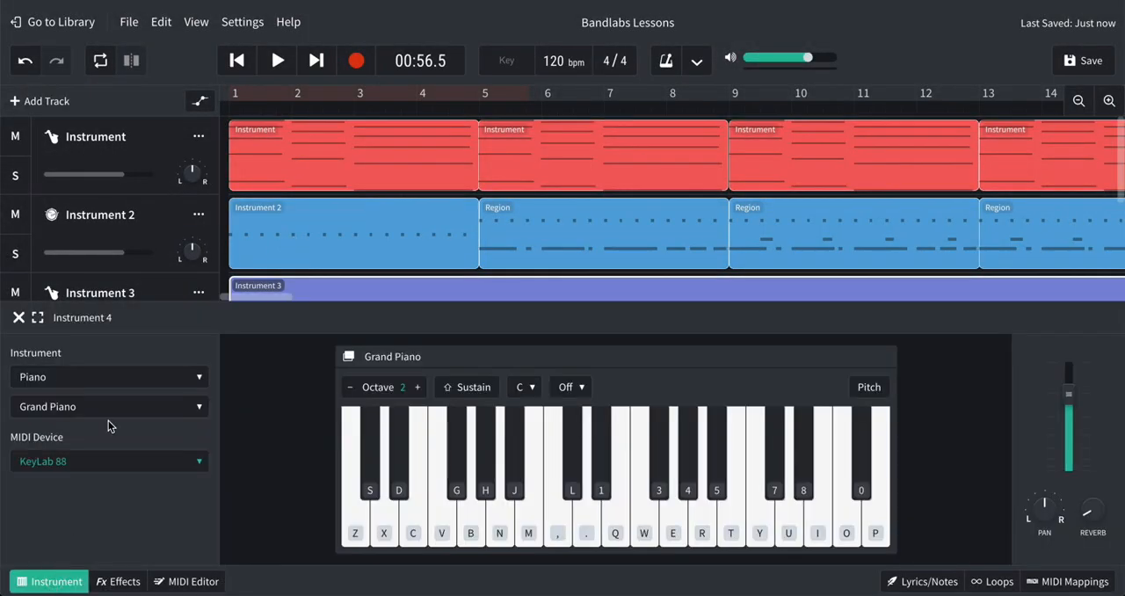
pyautogui.click(109, 376)
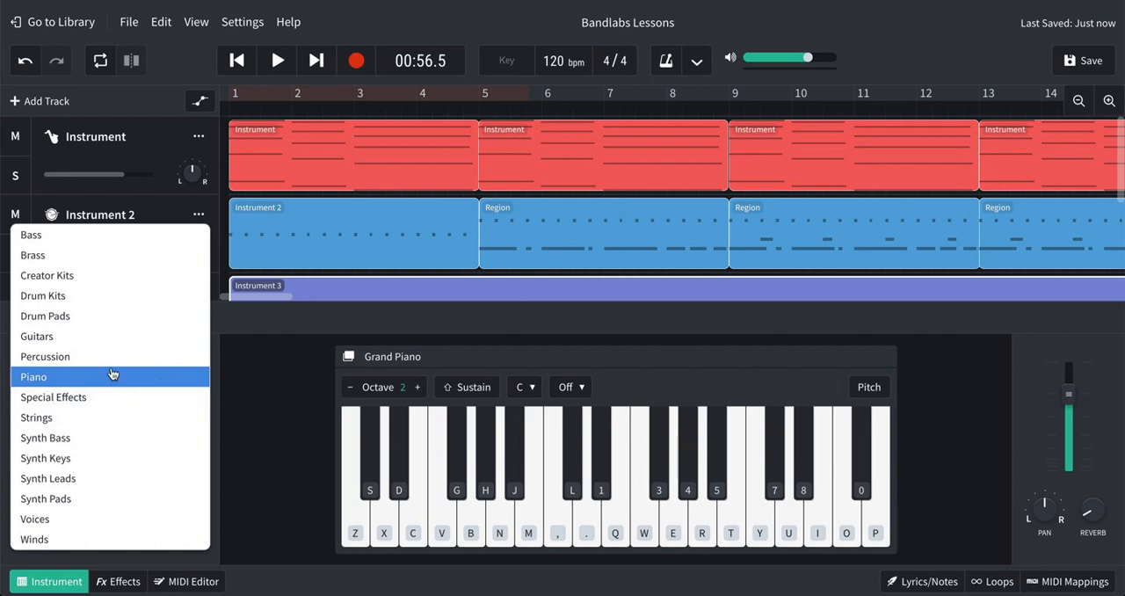
pyautogui.moveTo(116, 362)
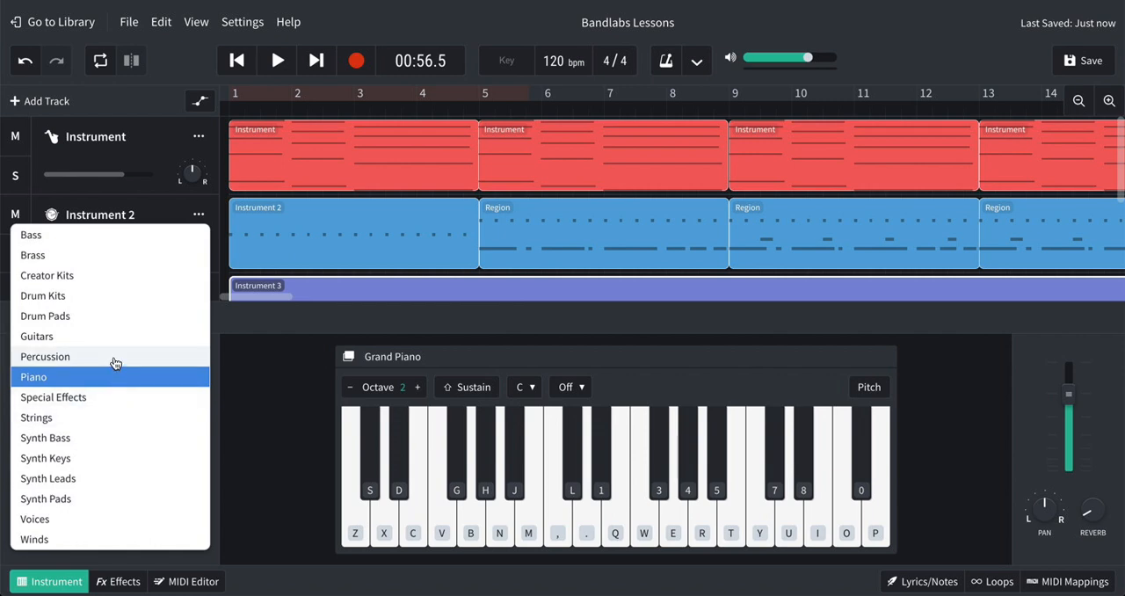
pyautogui.click(46, 355)
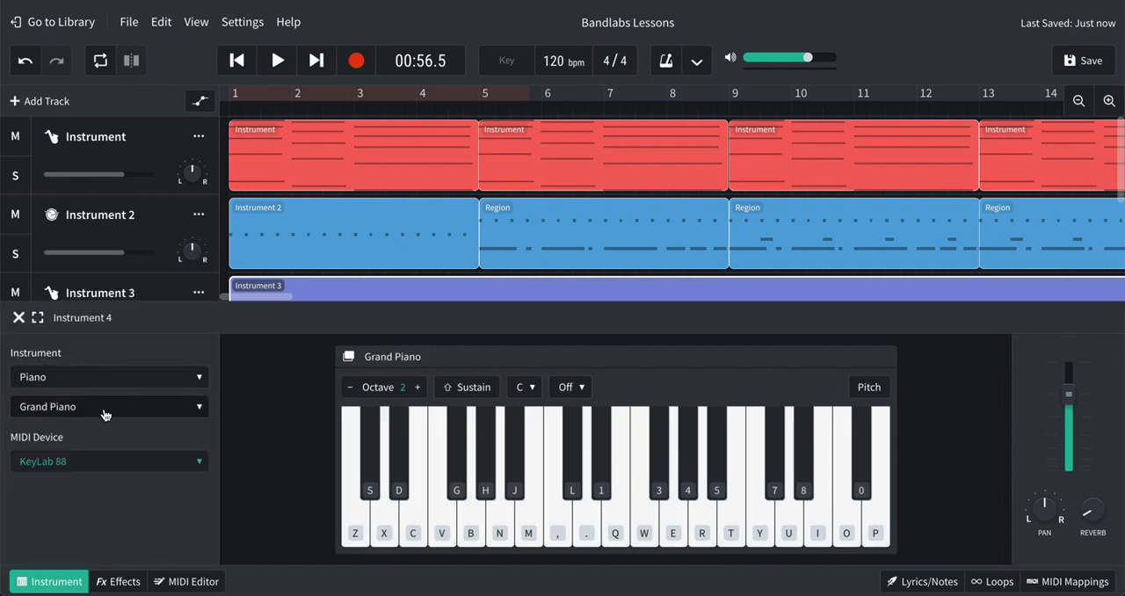
# Step: Choose the Vibraphone preset for the track and audition a note of it
pyautogui.click(109, 406)
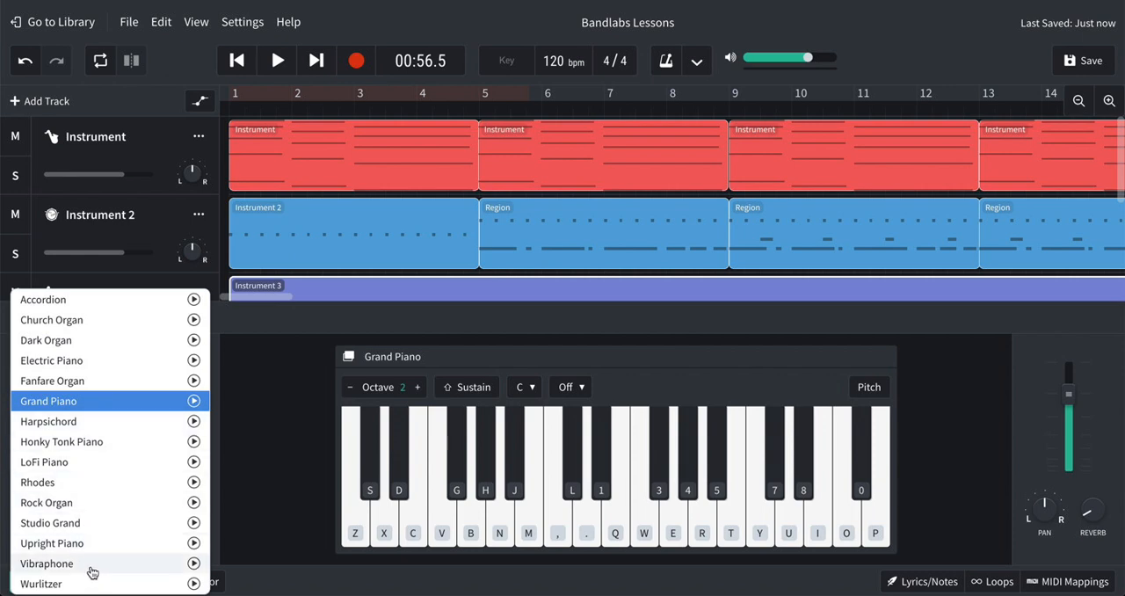
pyautogui.click(46, 563)
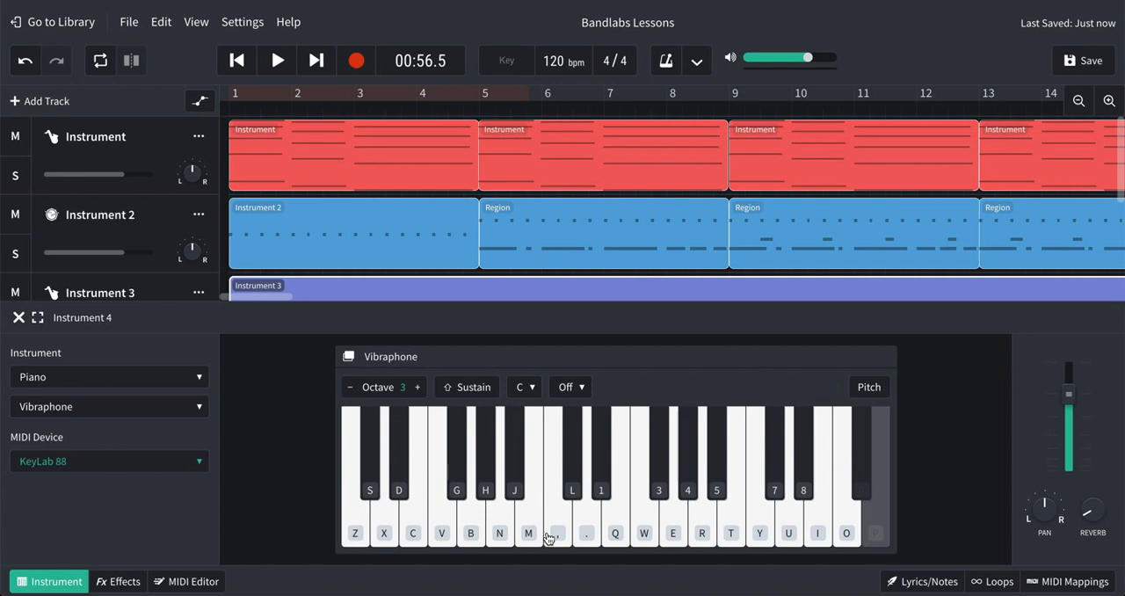
pyautogui.click(355, 531)
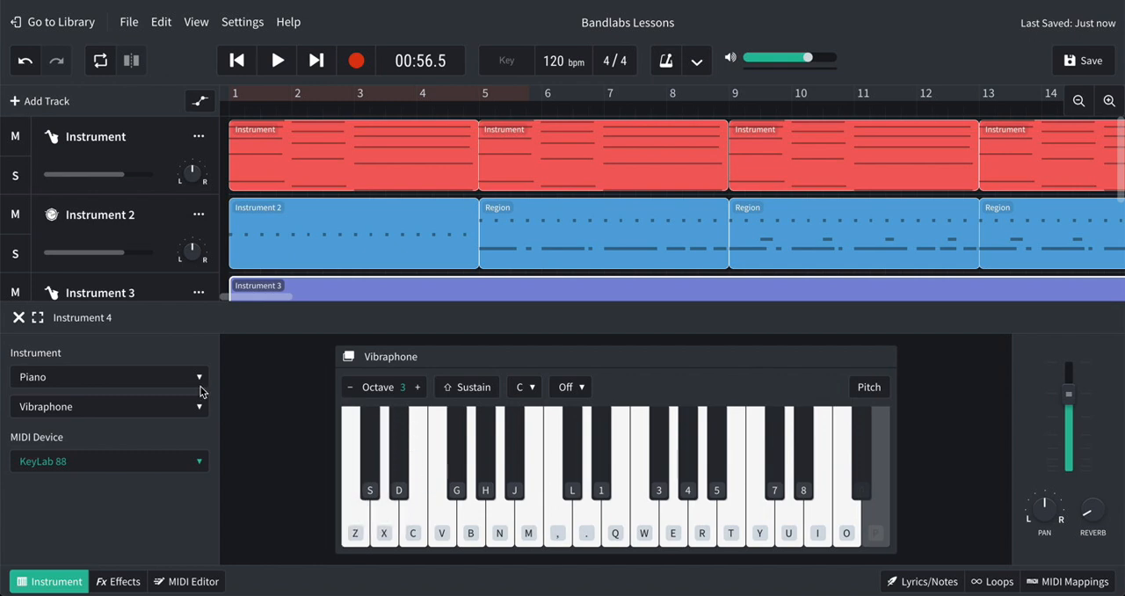
pyautogui.click(17, 318)
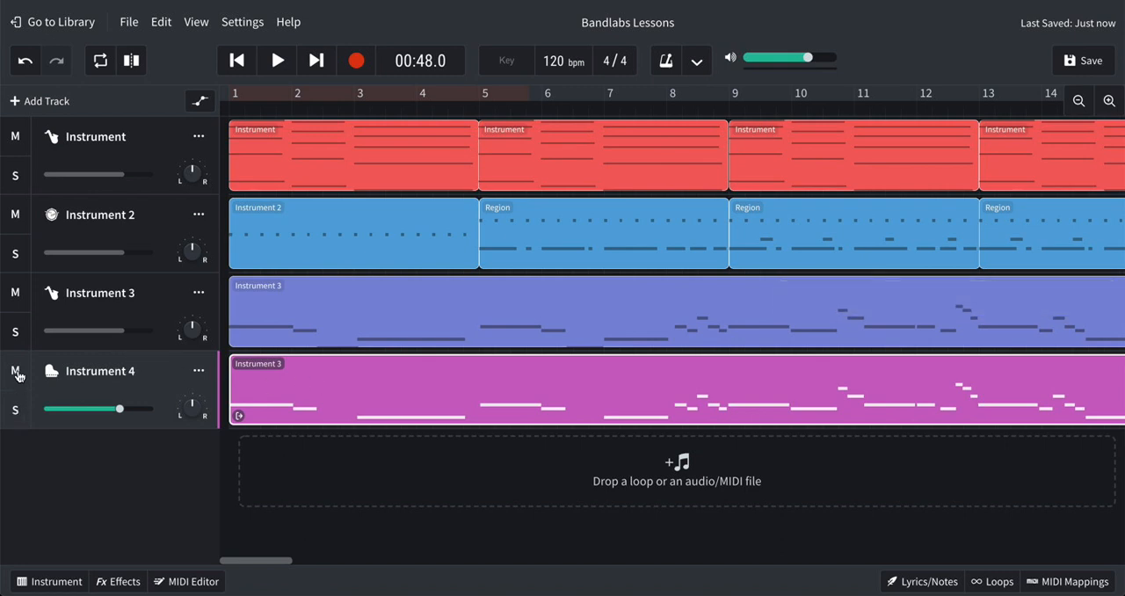
# Step: Solo Instrument 4 and play the vibraphone alone from the start, then stop
pyautogui.click(14, 409)
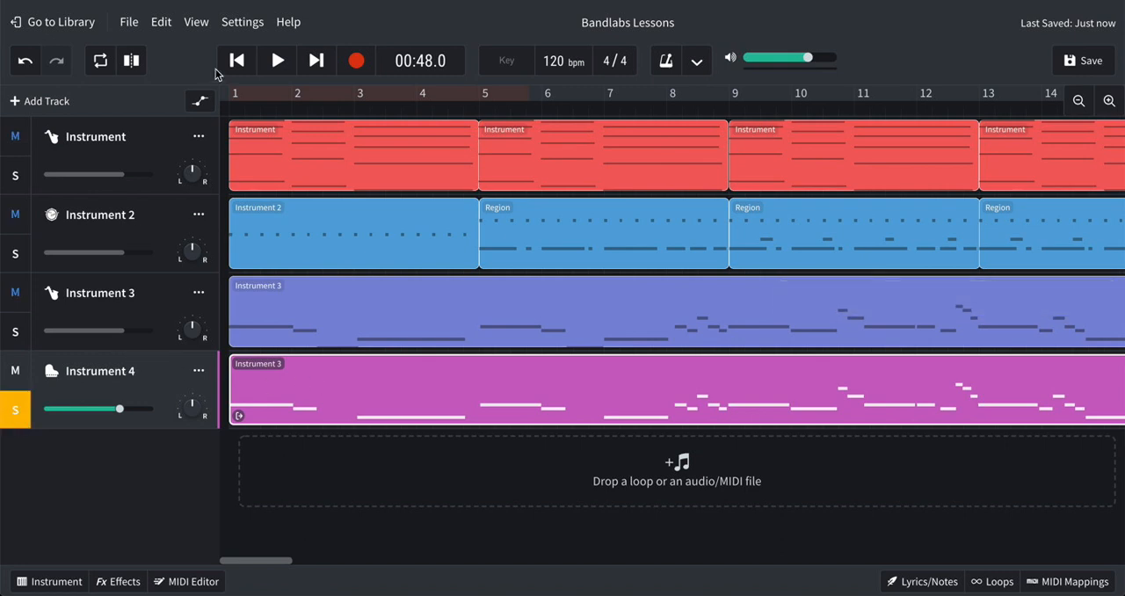
pyautogui.click(236, 59)
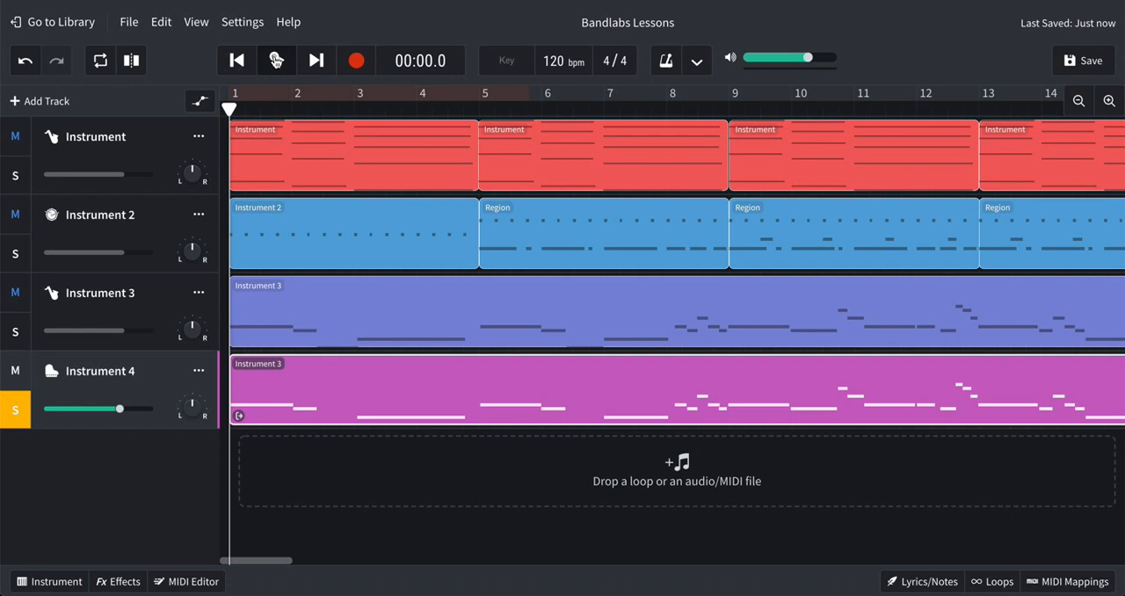
pyautogui.click(276, 60)
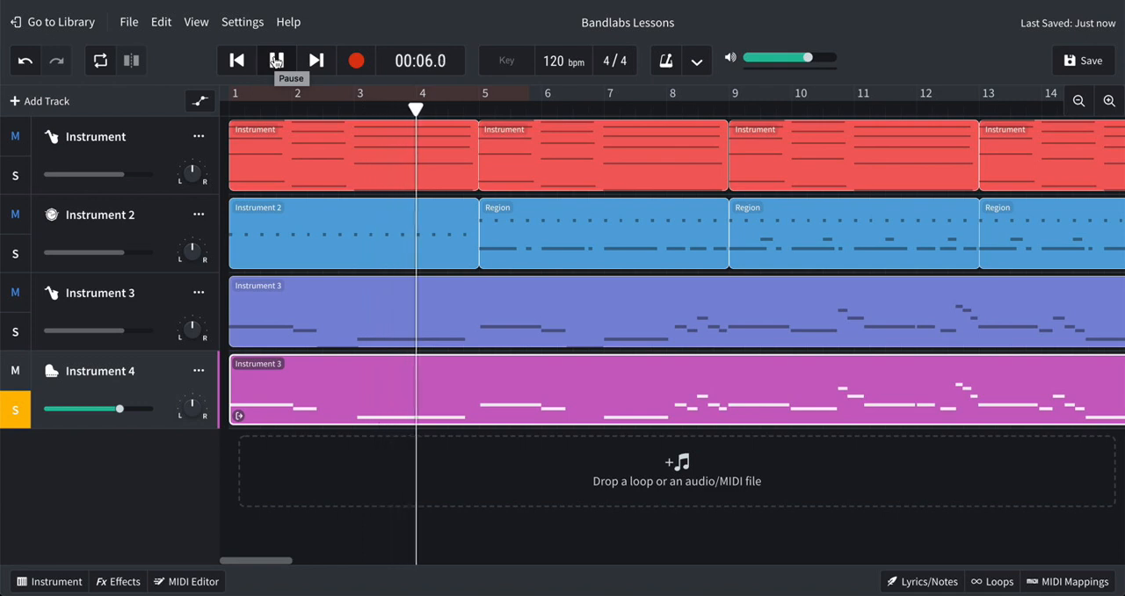
pyautogui.click(235, 60)
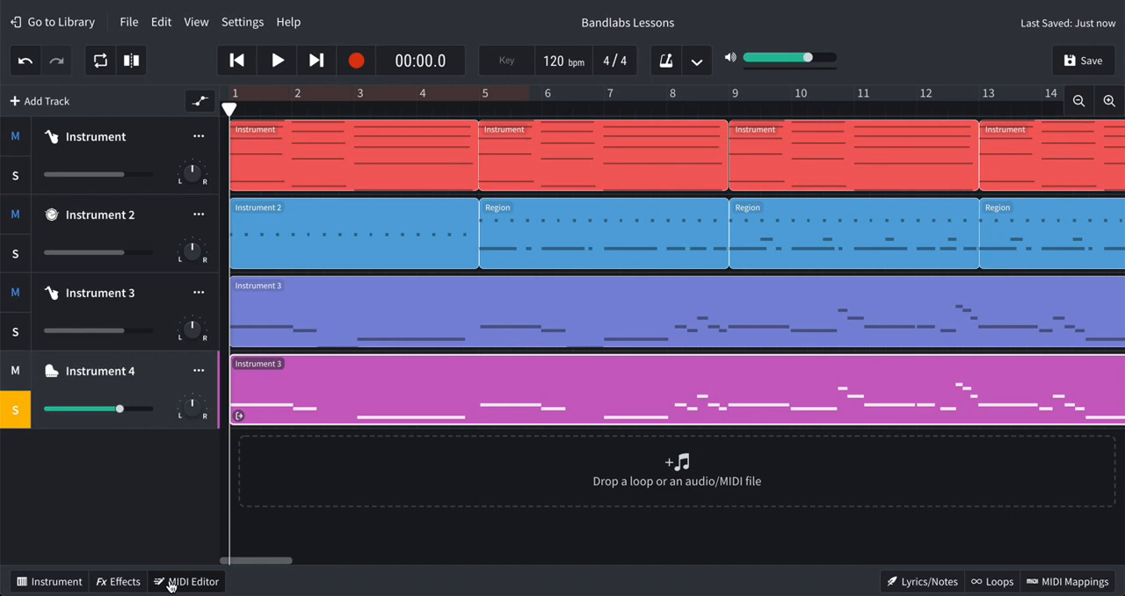
# Step: Transpose all vibraphone notes up 12 semitones in the MIDI editor
pyautogui.click(194, 580)
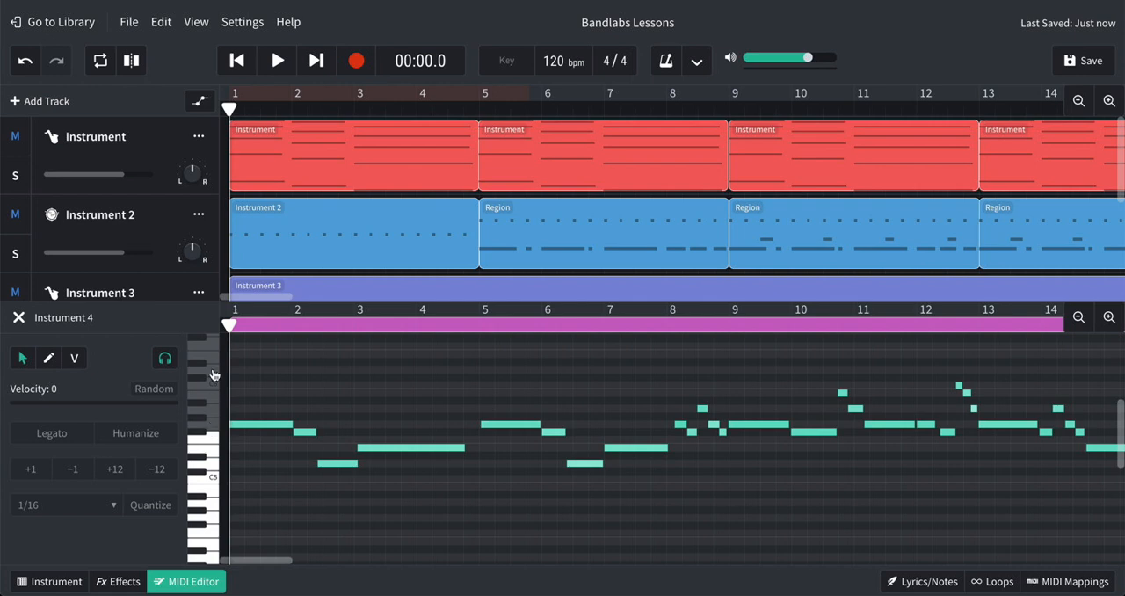
pyautogui.moveTo(207, 506)
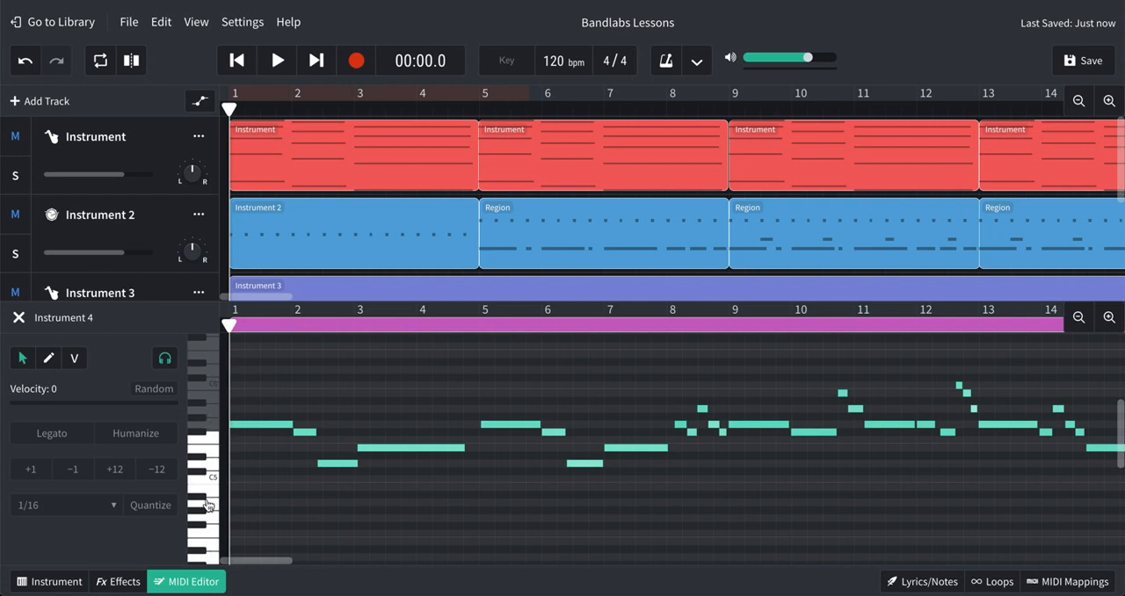
pyautogui.moveTo(288, 388)
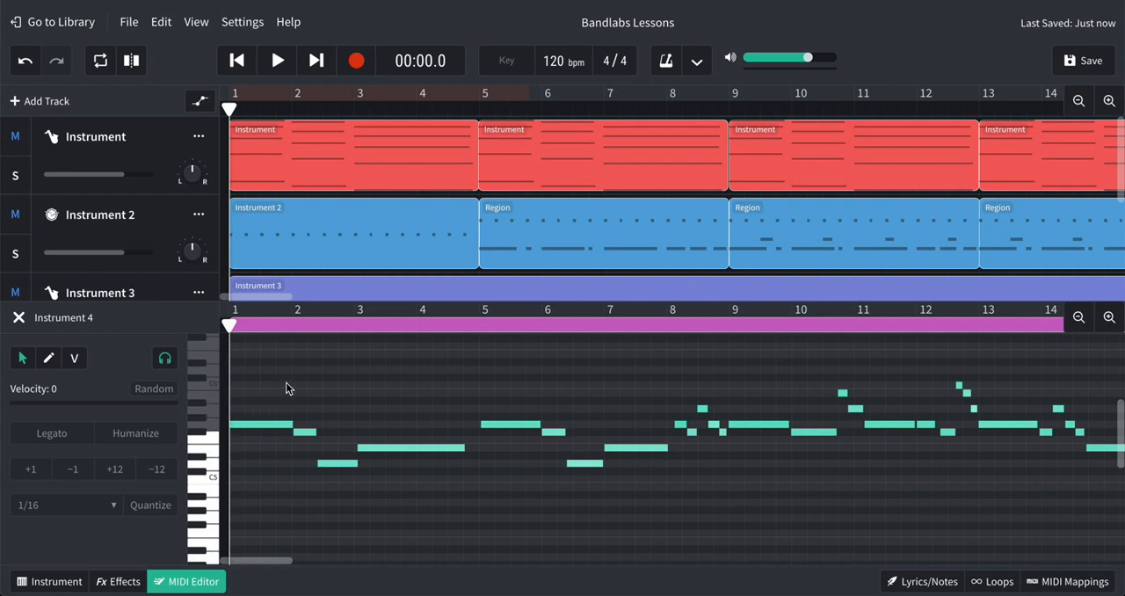
pyautogui.moveTo(276, 382)
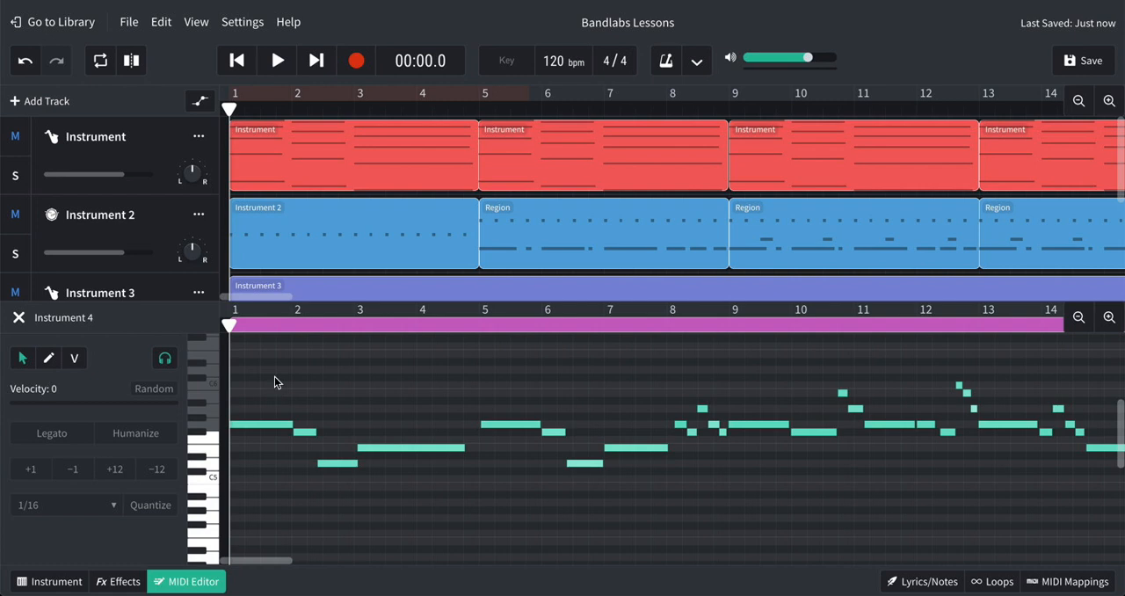
pyautogui.moveTo(376, 401)
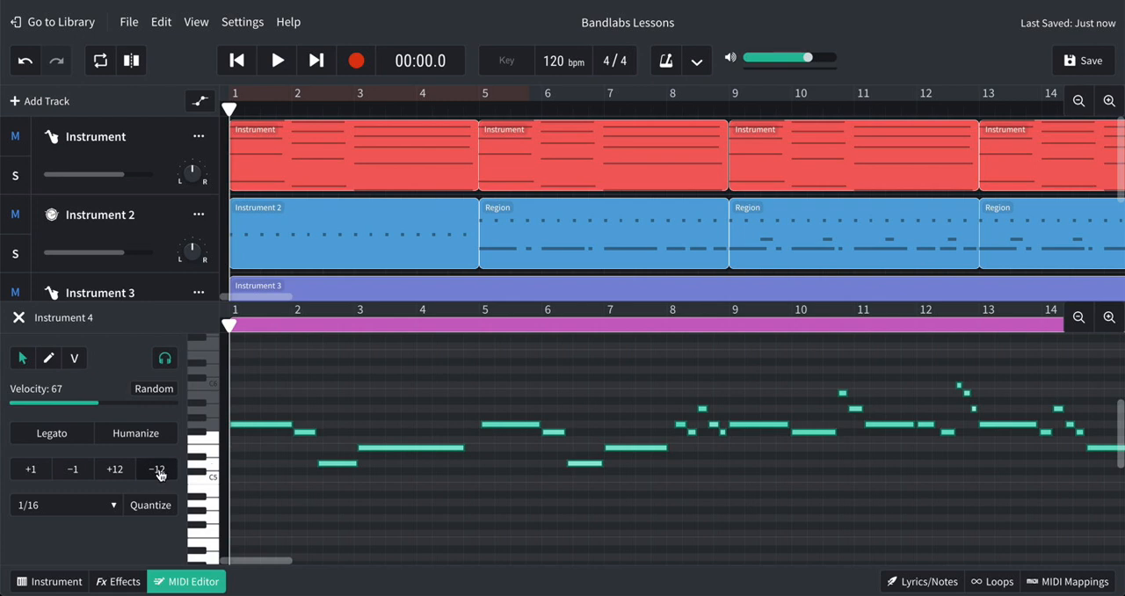
pyautogui.click(156, 469)
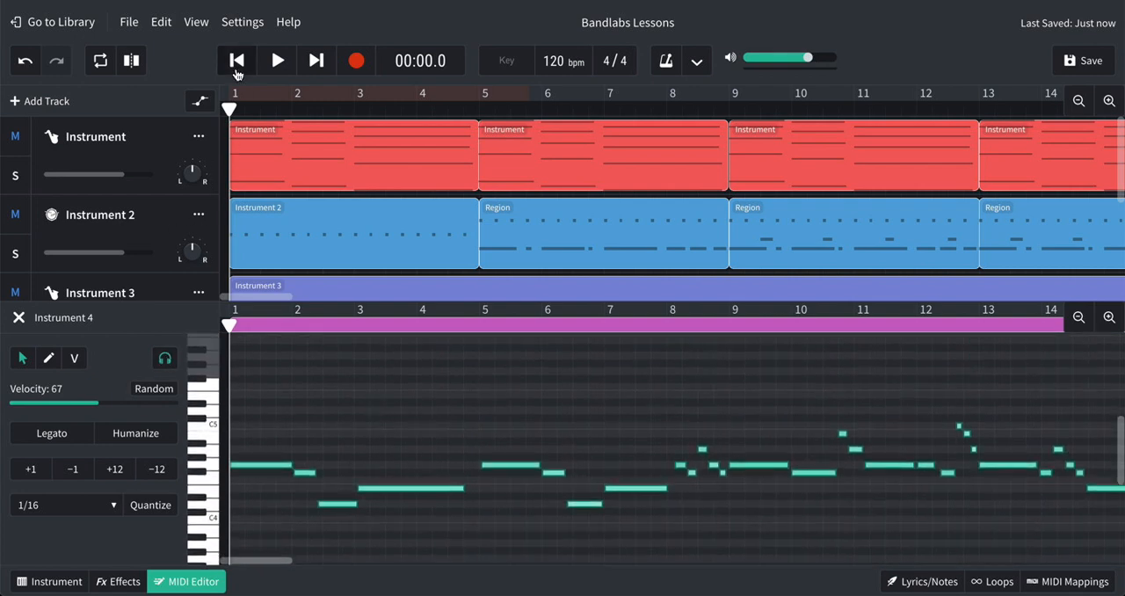
# Step: Play the transposed vibraphone part to about 11 seconds and pause
pyautogui.click(278, 60)
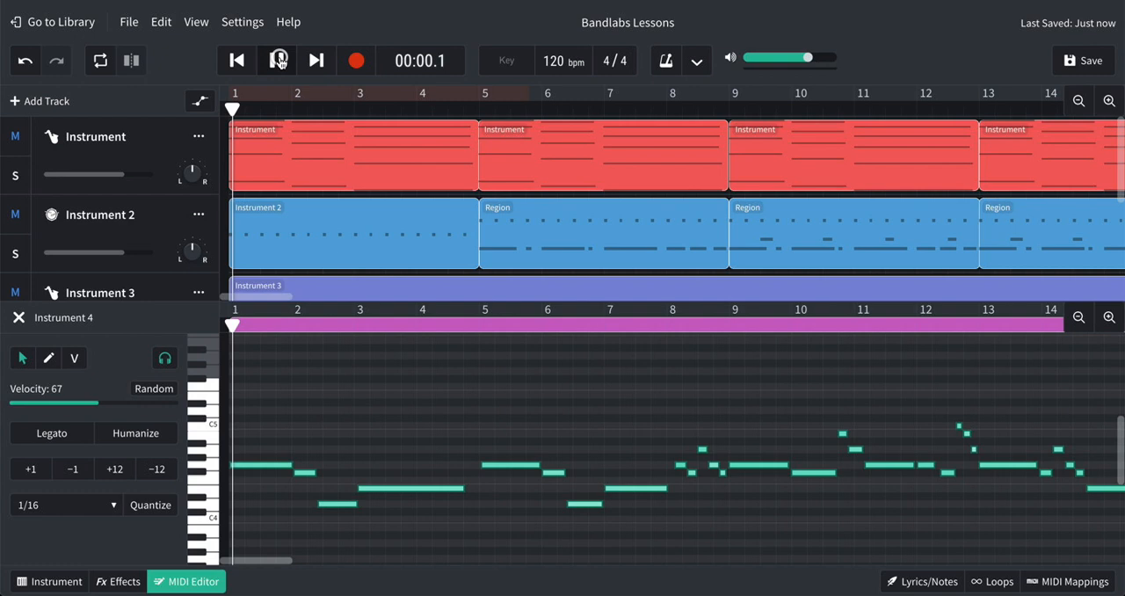
pyautogui.click(276, 60)
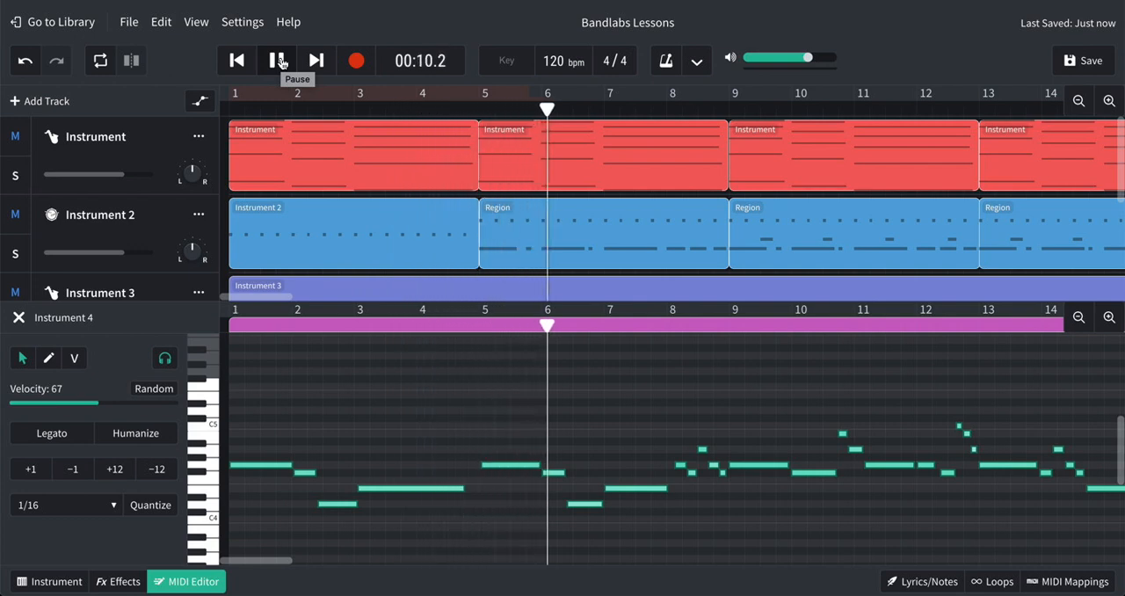
pyautogui.click(276, 60)
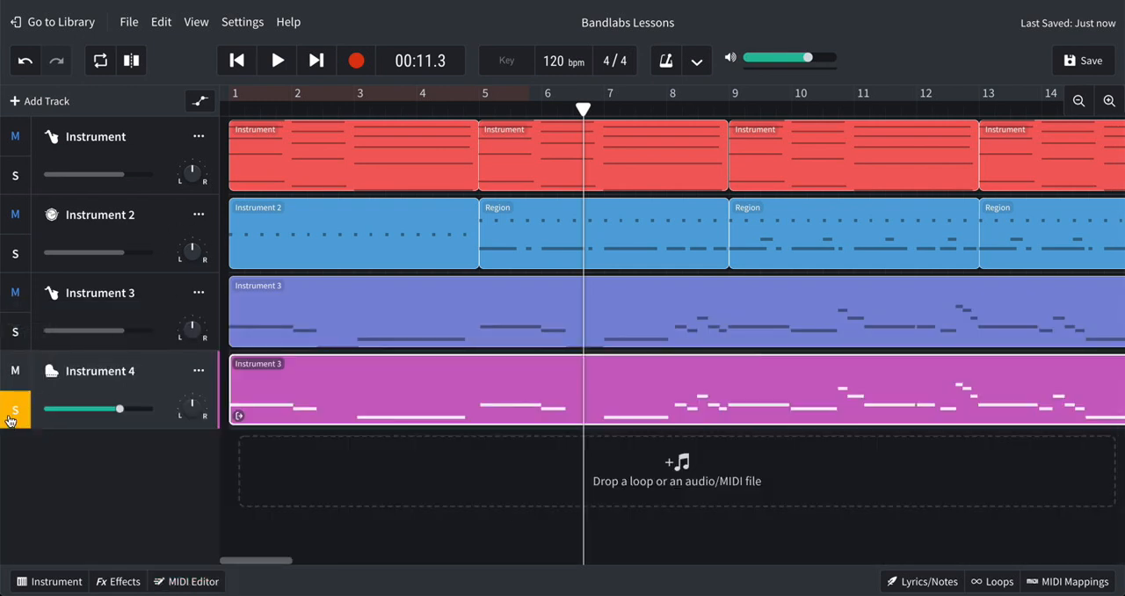
# Step: Unsolo the vibraphone and play the full four-track mix to about 17 seconds
pyautogui.click(236, 60)
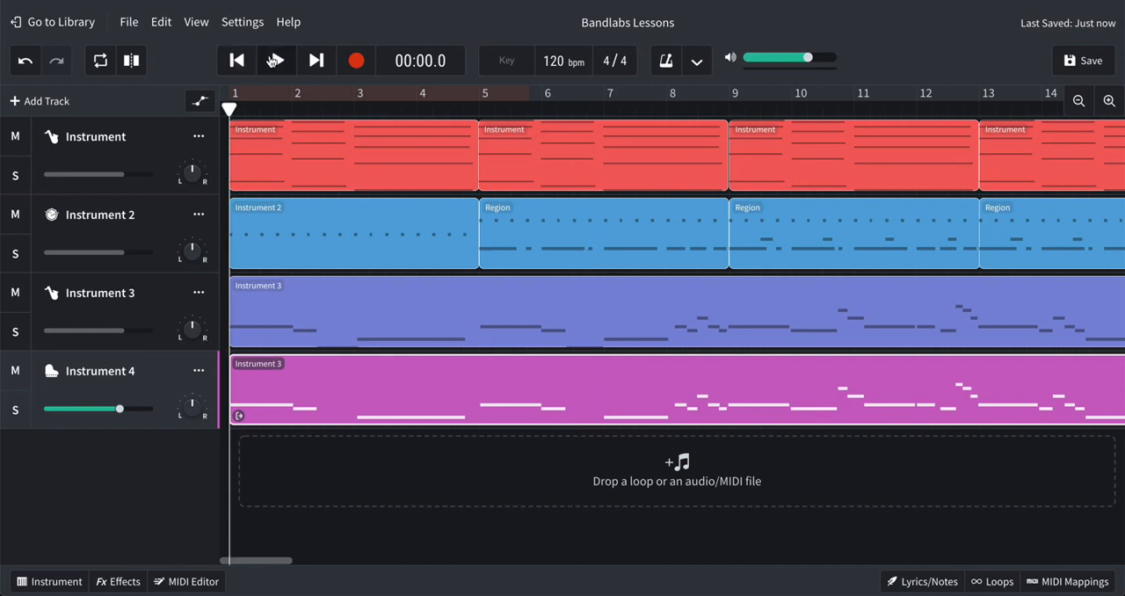
pyautogui.click(274, 60)
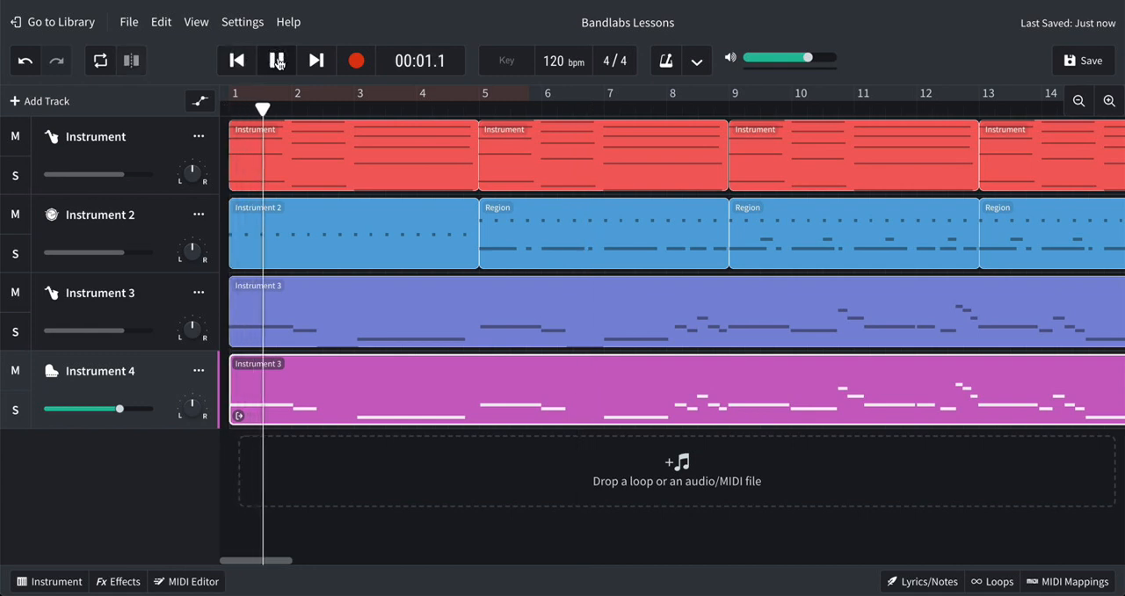
pyautogui.click(275, 60)
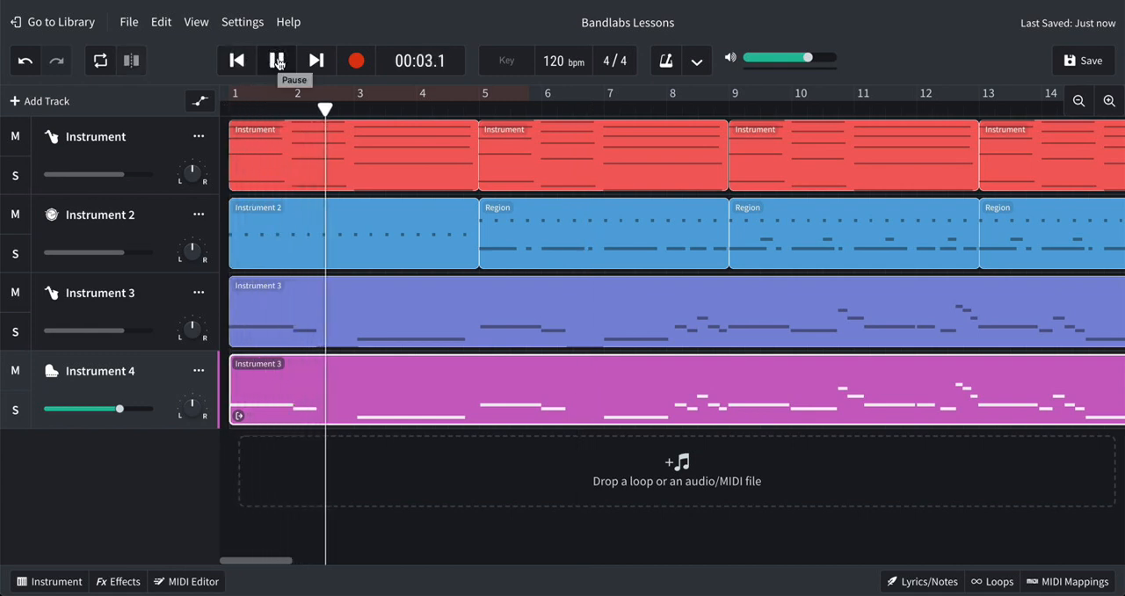
pyautogui.click(276, 60)
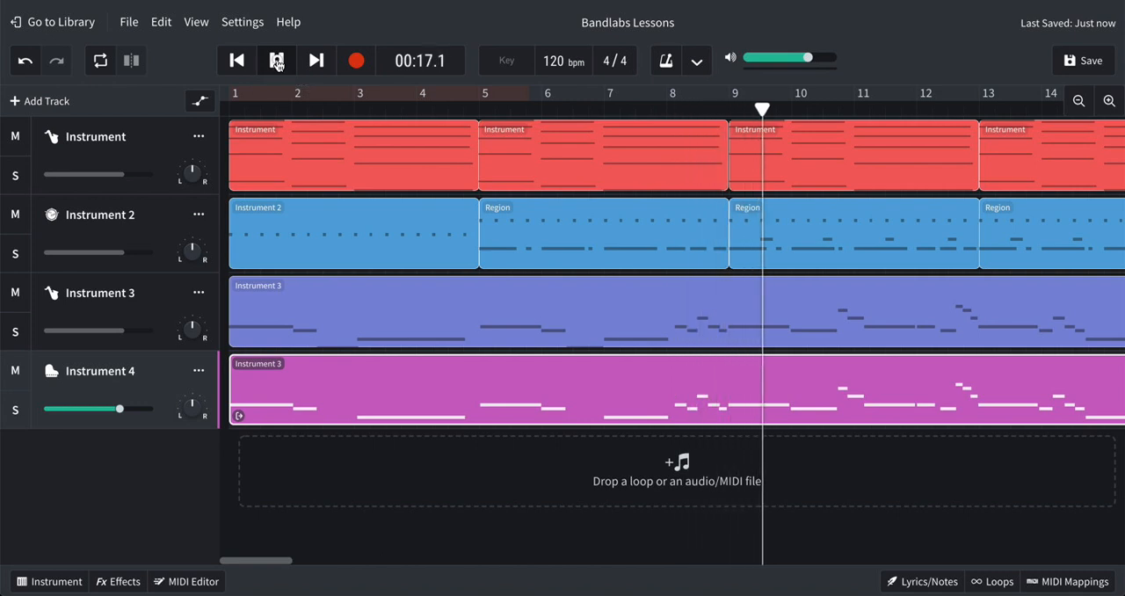
pyautogui.click(276, 60)
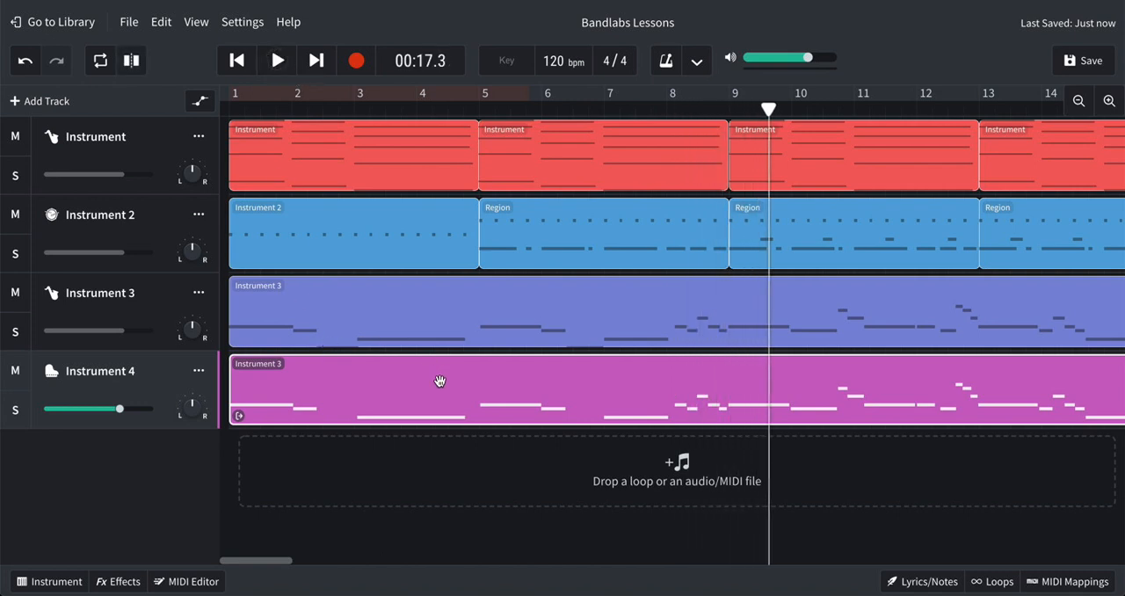
pyautogui.hscroll(3)
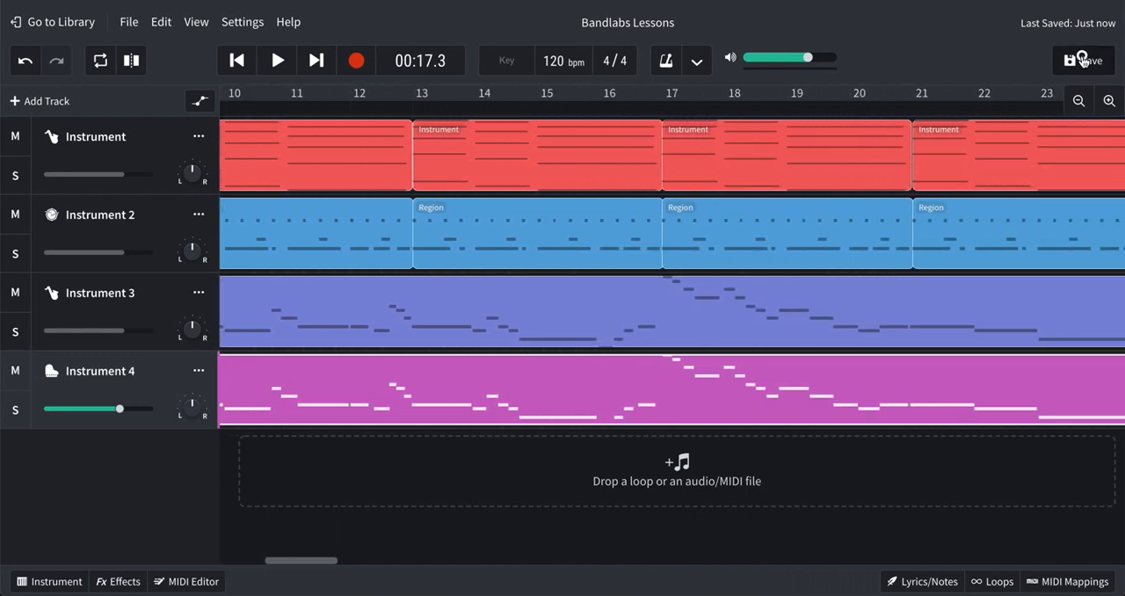
# Step: Save the project and wait for the Project saved notification
pyautogui.click(1082, 59)
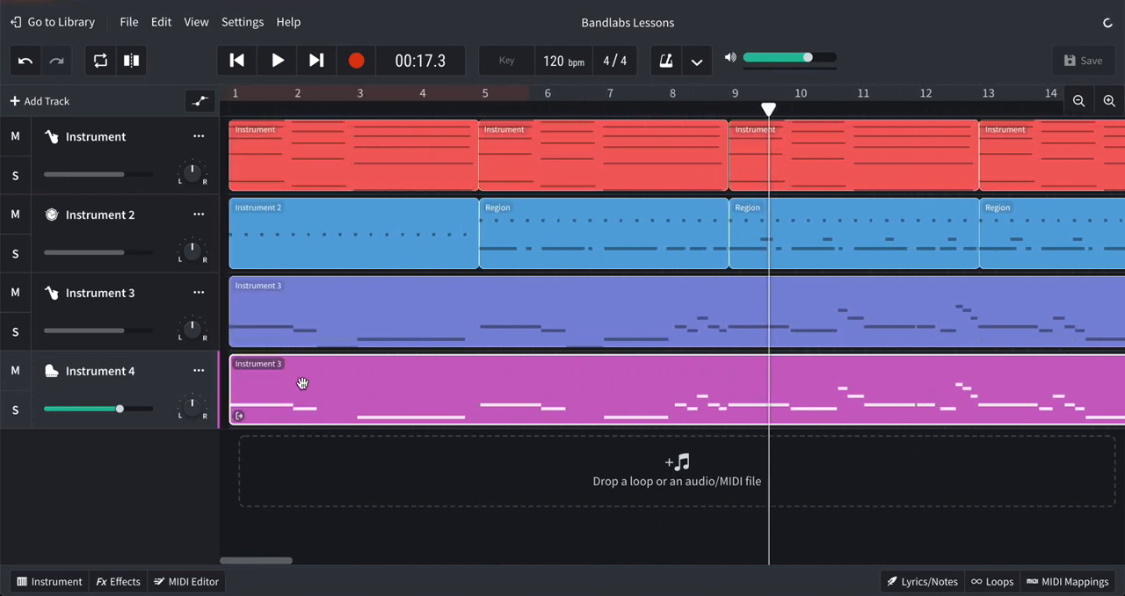
pyautogui.click(1084, 60)
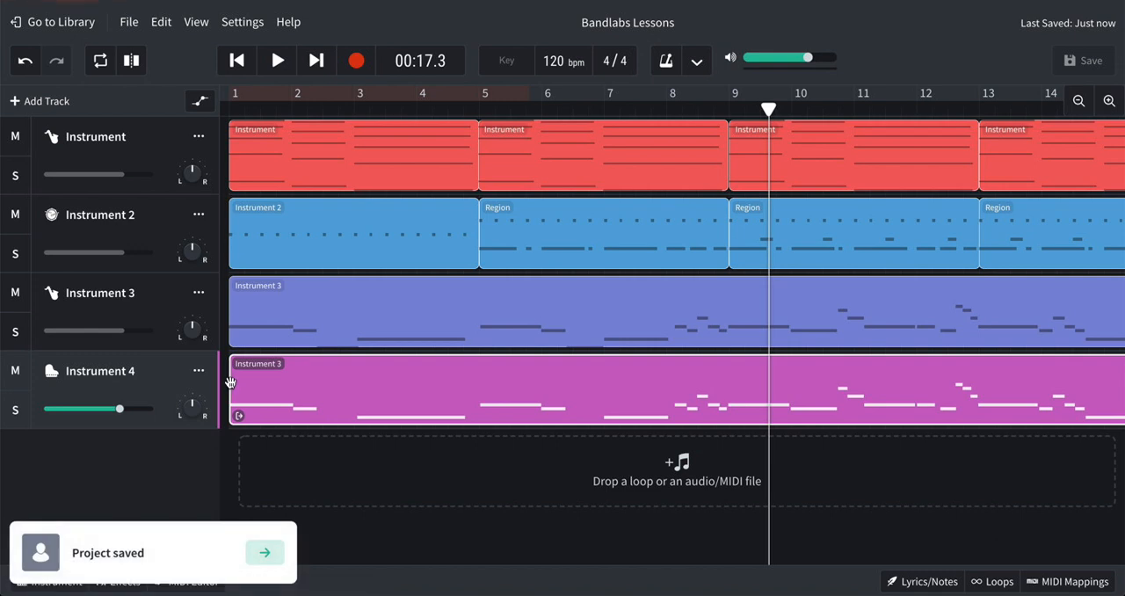
pyautogui.moveTo(250, 394)
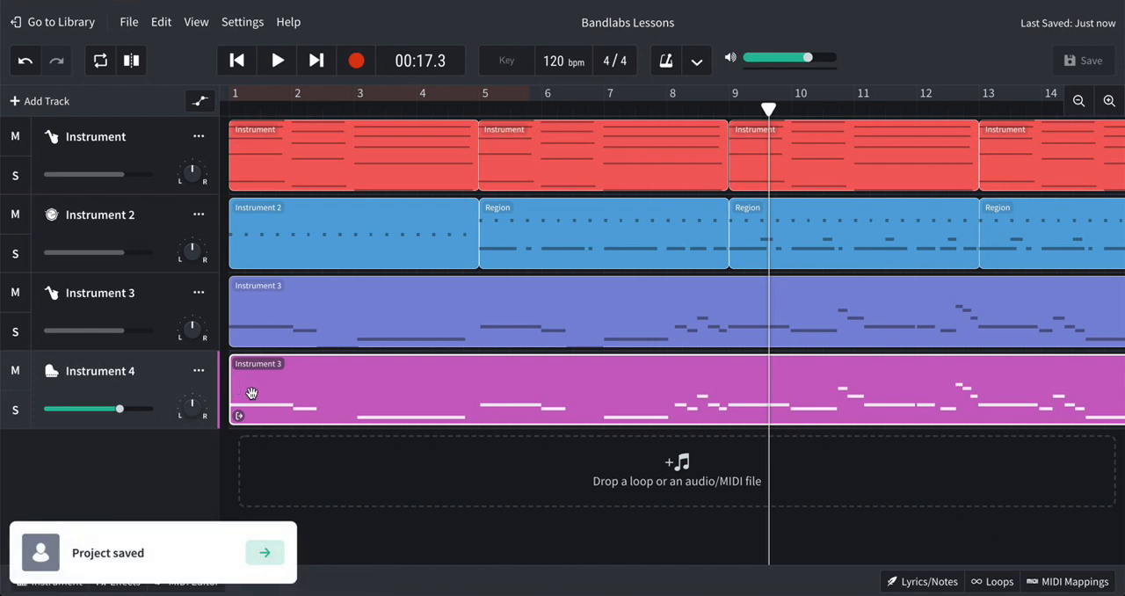
pyautogui.moveTo(503, 304)
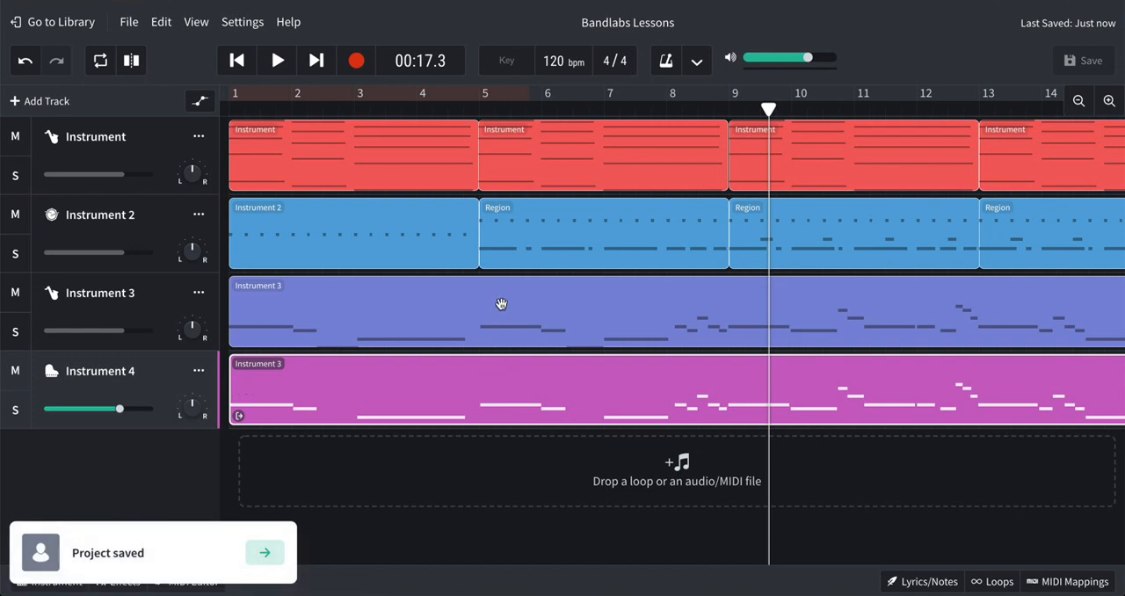
pyautogui.moveTo(830, 345)
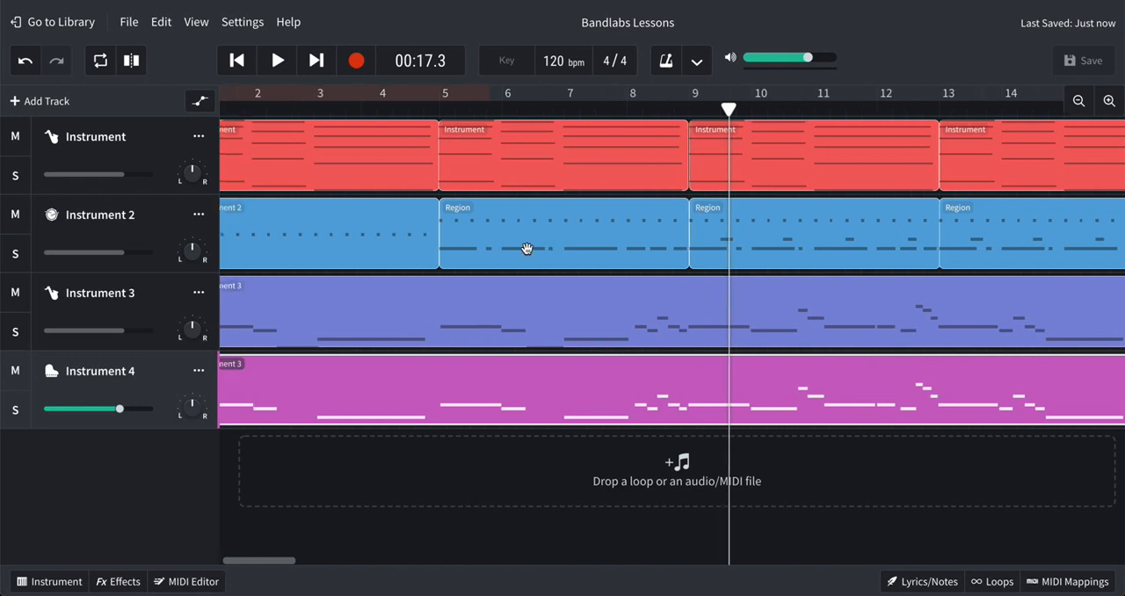
pyautogui.hscroll(-3)
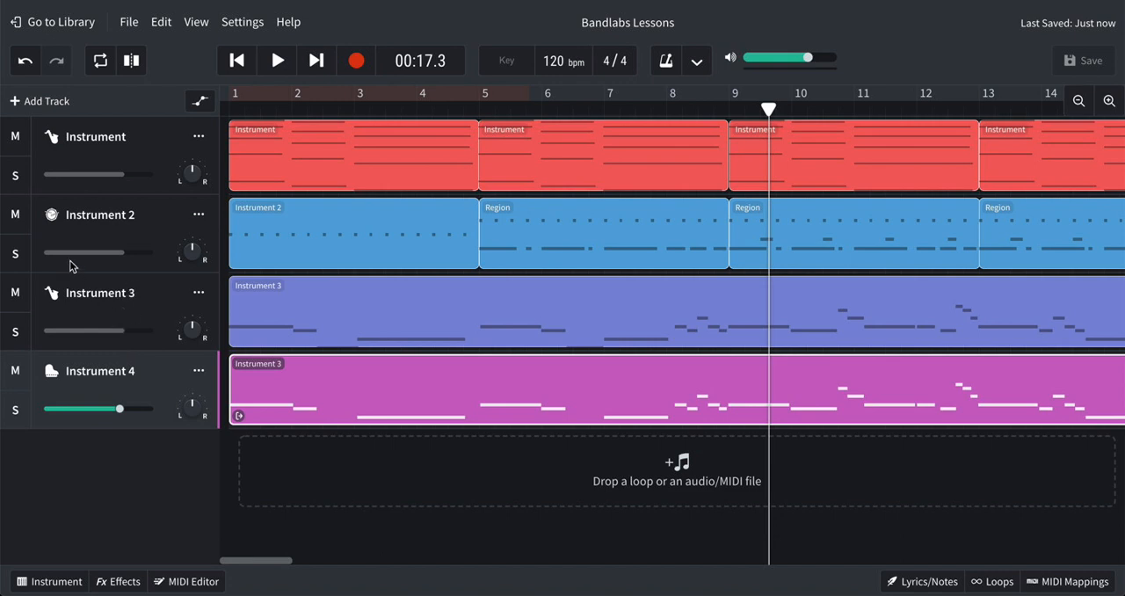
pyautogui.moveTo(107, 174)
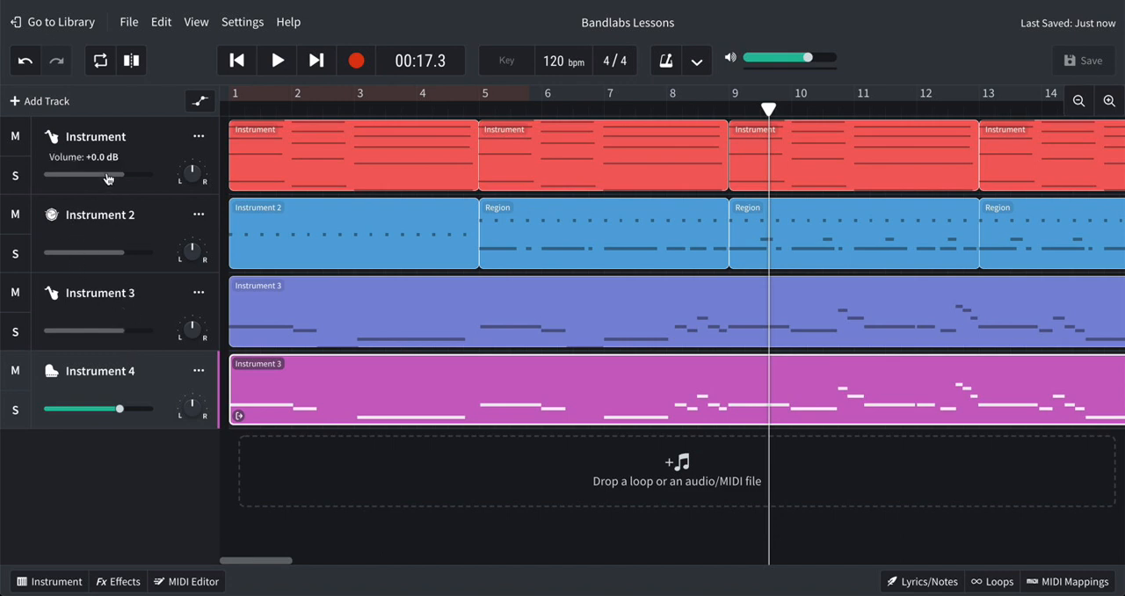
pyautogui.moveTo(201, 104)
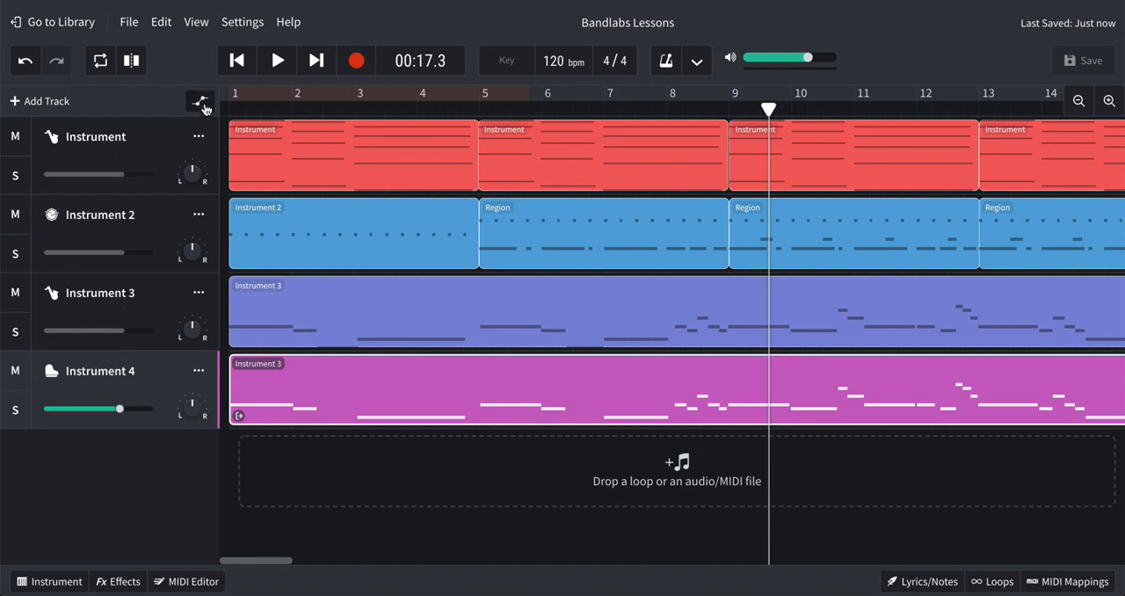
pyautogui.click(200, 100)
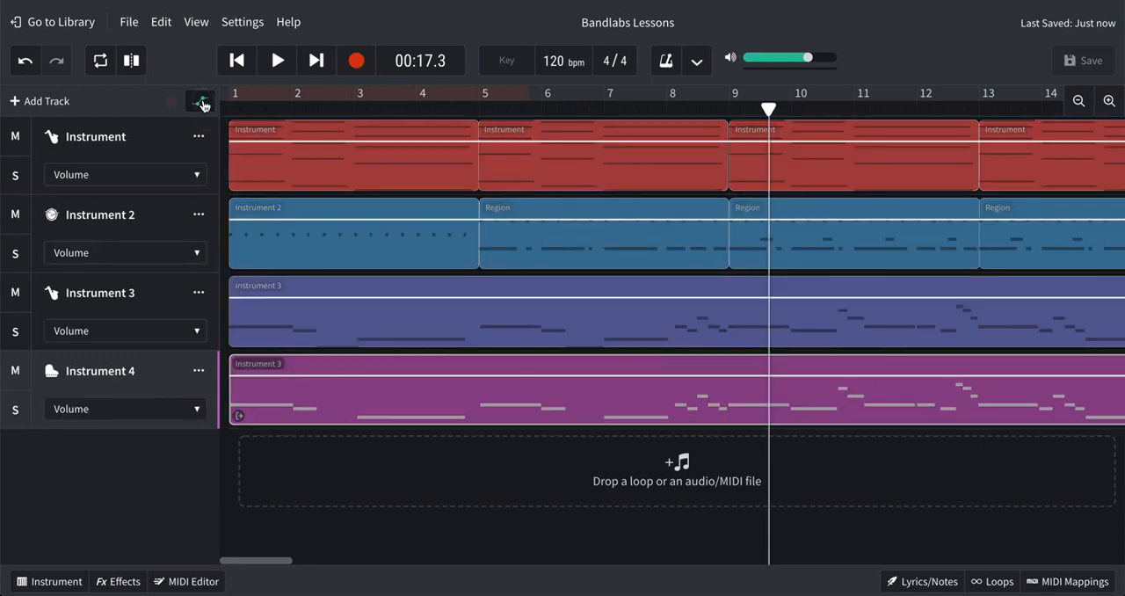
pyautogui.moveTo(201, 133)
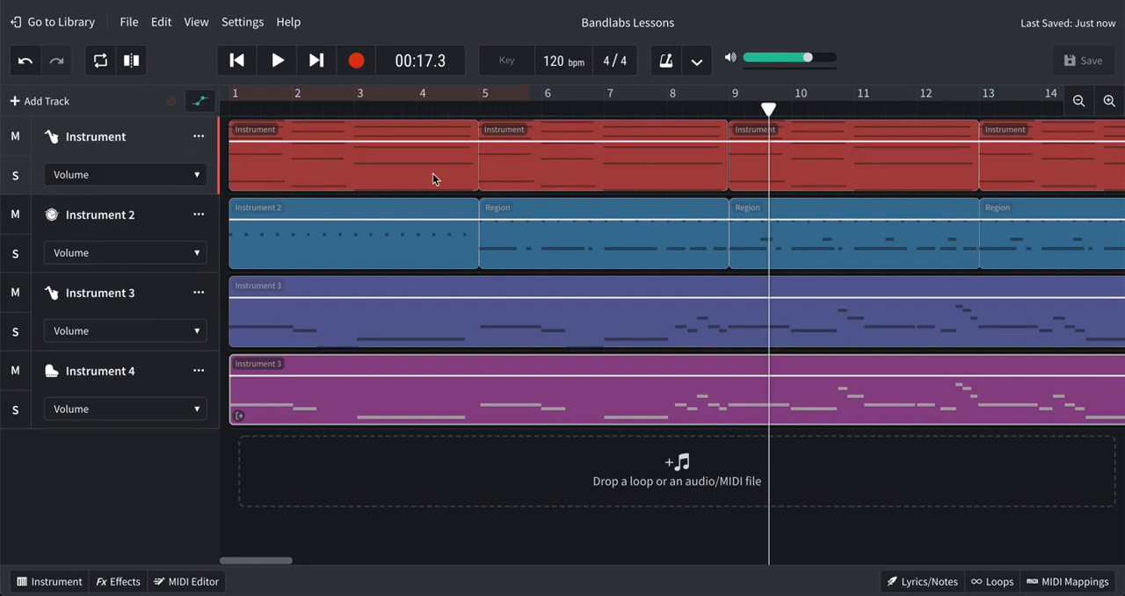
pyautogui.moveTo(471, 149)
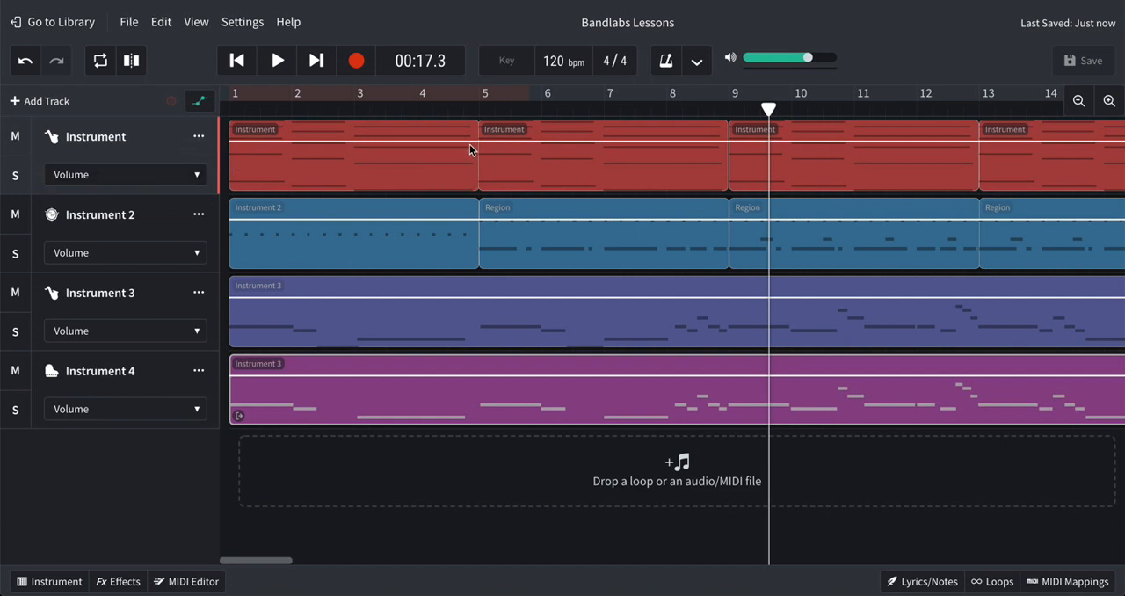
pyautogui.moveTo(587, 186)
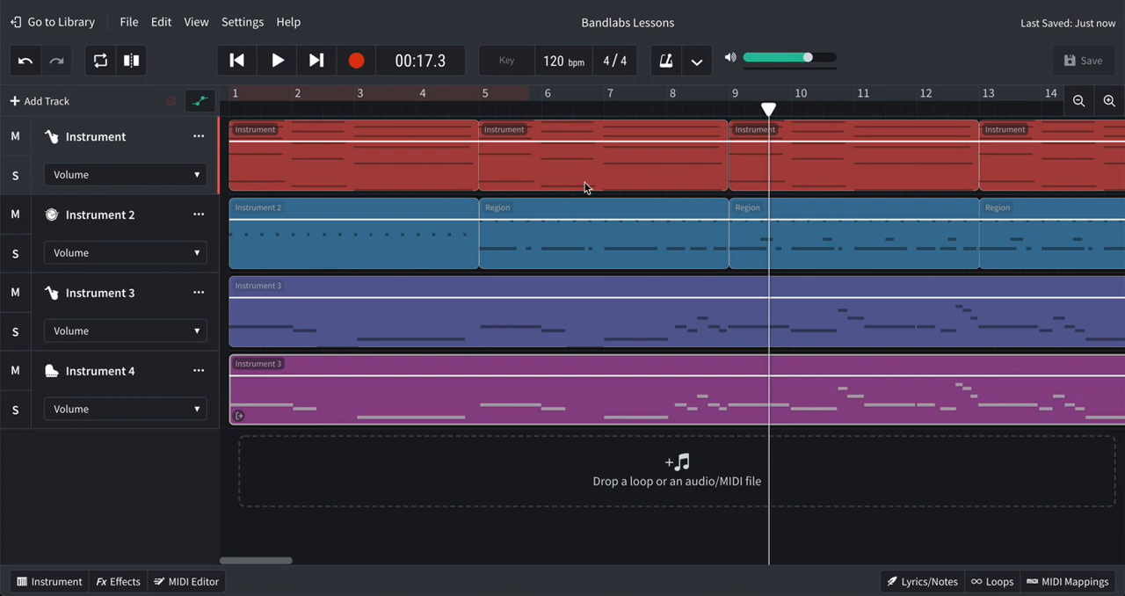
pyautogui.click(200, 101)
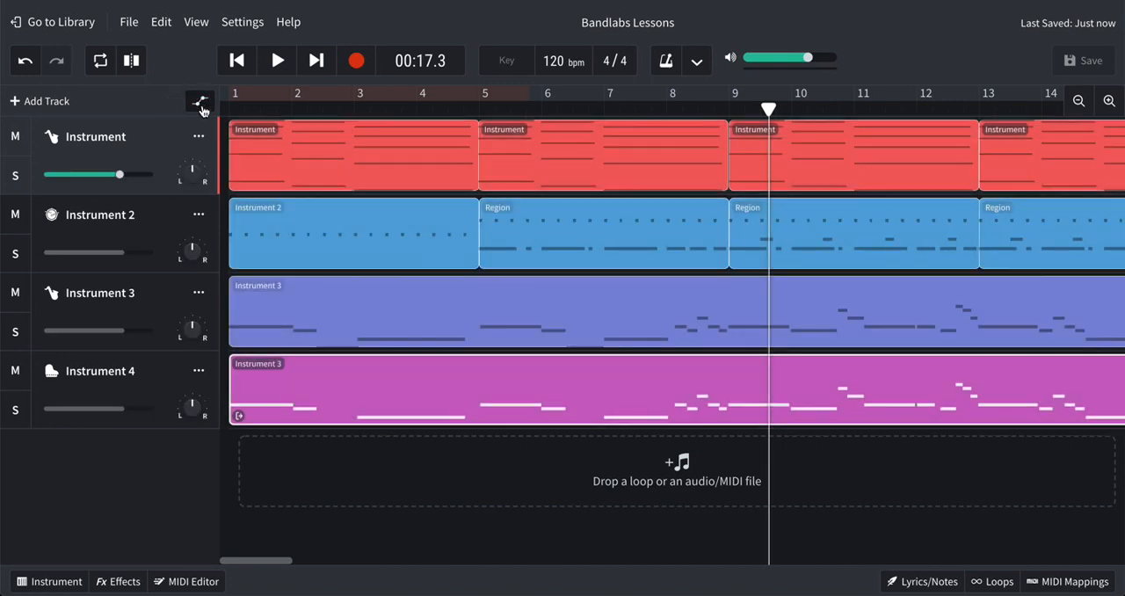
pyautogui.moveTo(158, 471)
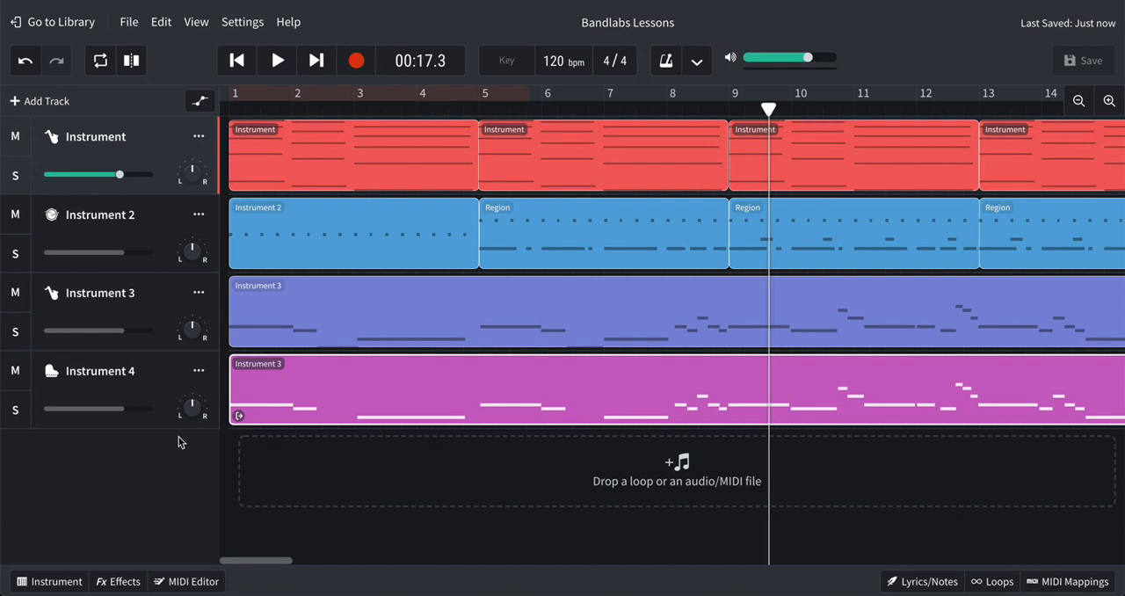
pyautogui.moveTo(160, 450)
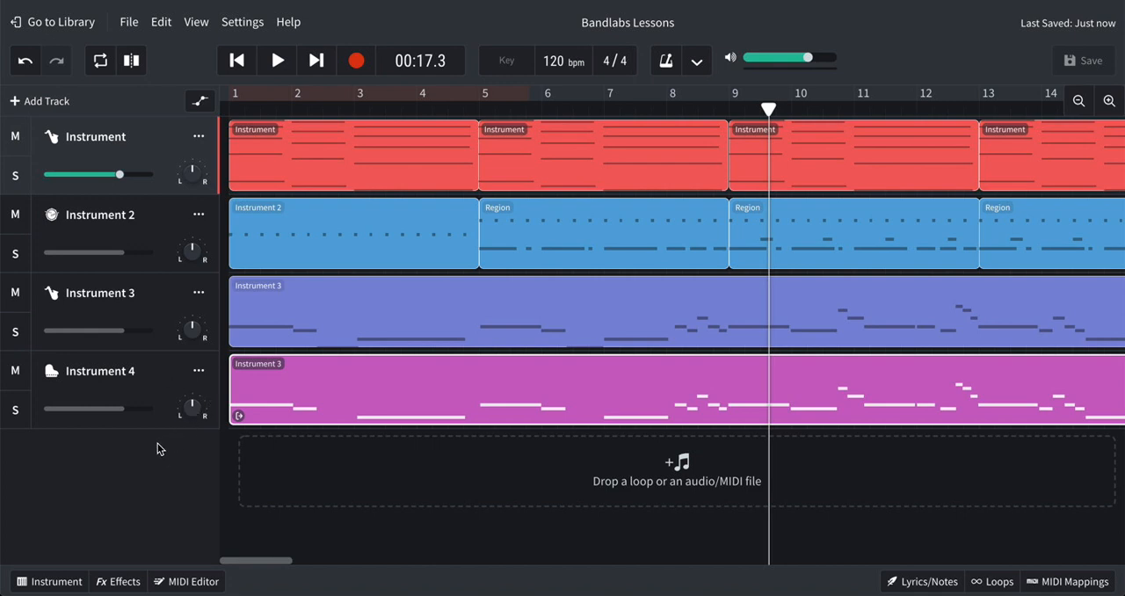
pyautogui.click(116, 580)
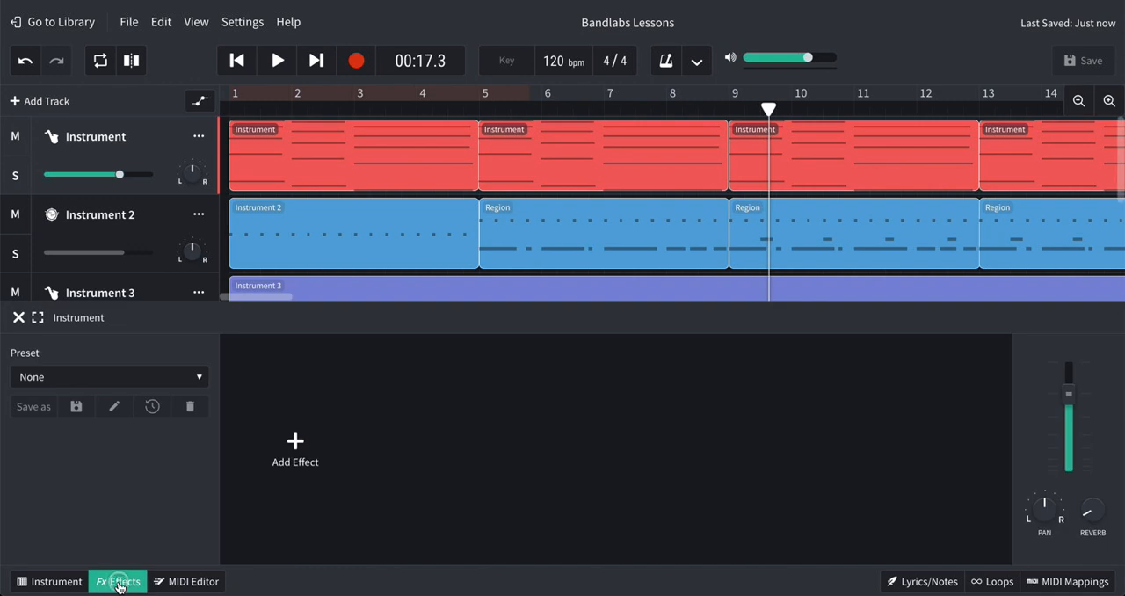
pyautogui.moveTo(17, 318)
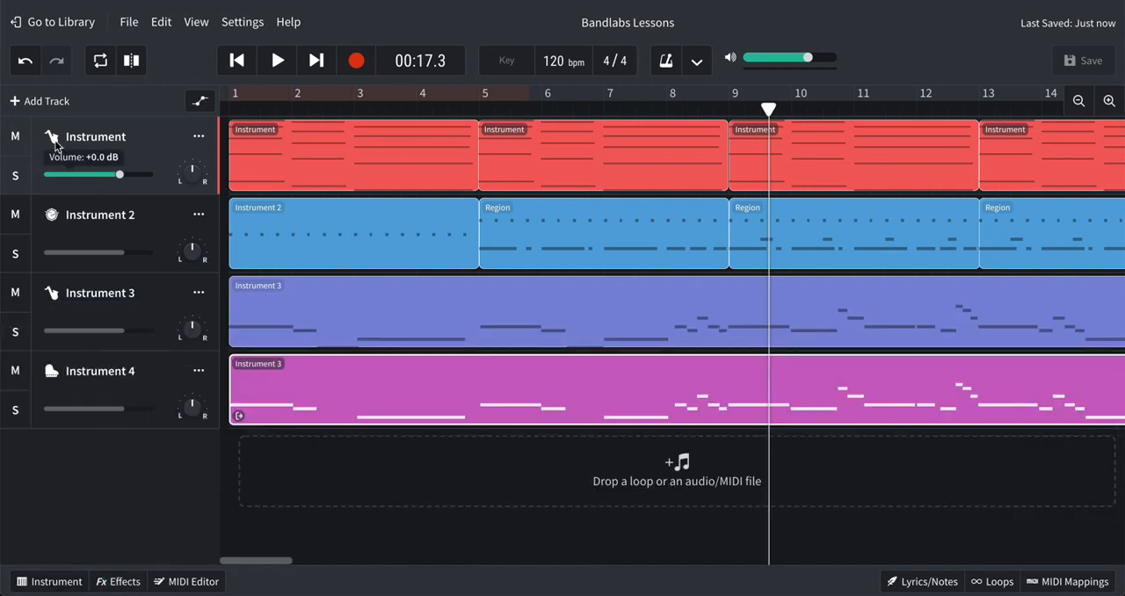
# Step: Add a Voice/Mic track from the New Track dialog
pyautogui.click(38, 100)
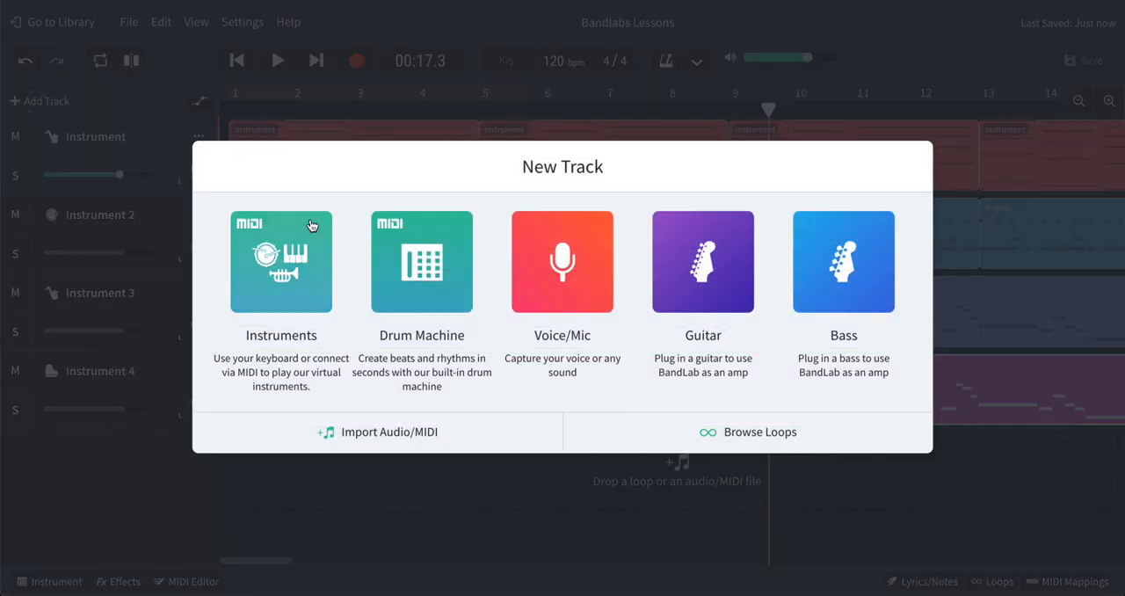
pyautogui.moveTo(826, 270)
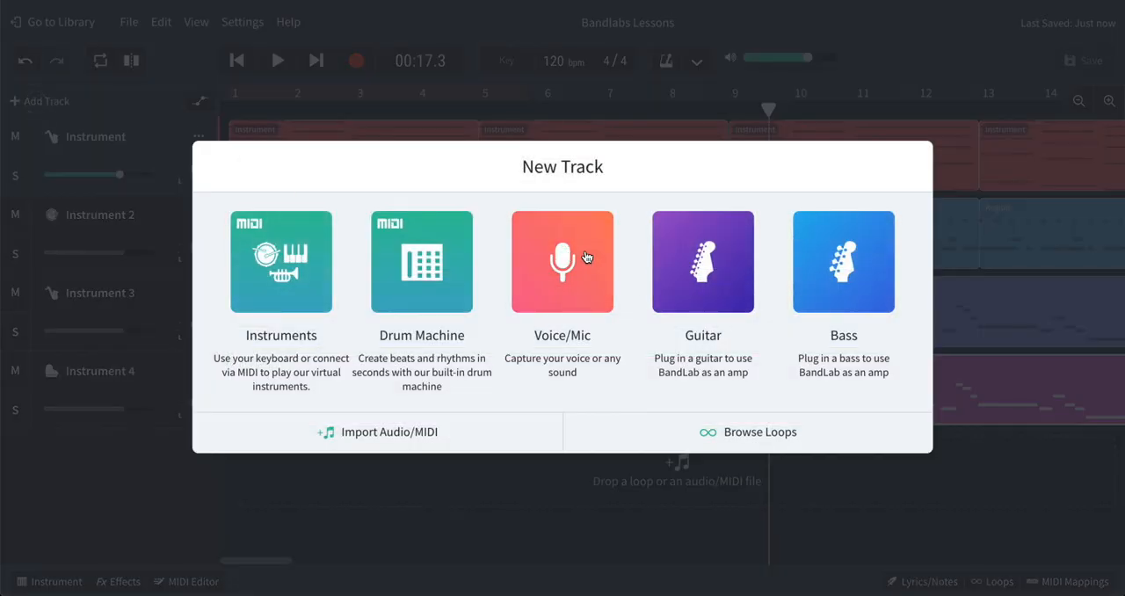
pyautogui.click(563, 260)
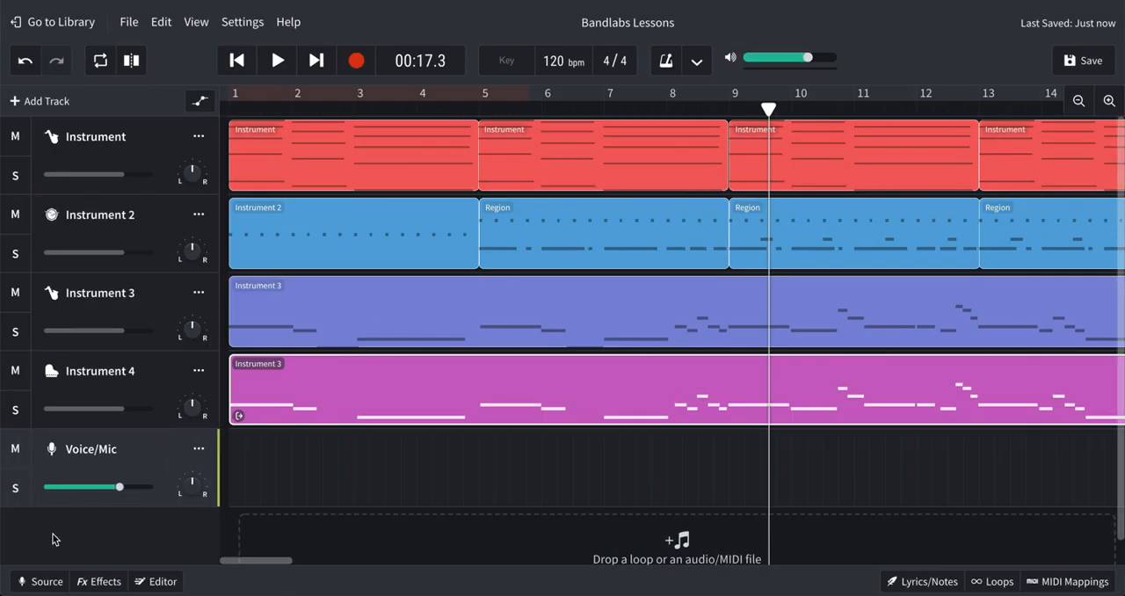
# Step: Set the Voice/Mic track's Source input to the Default UMC404HD device
pyautogui.click(38, 580)
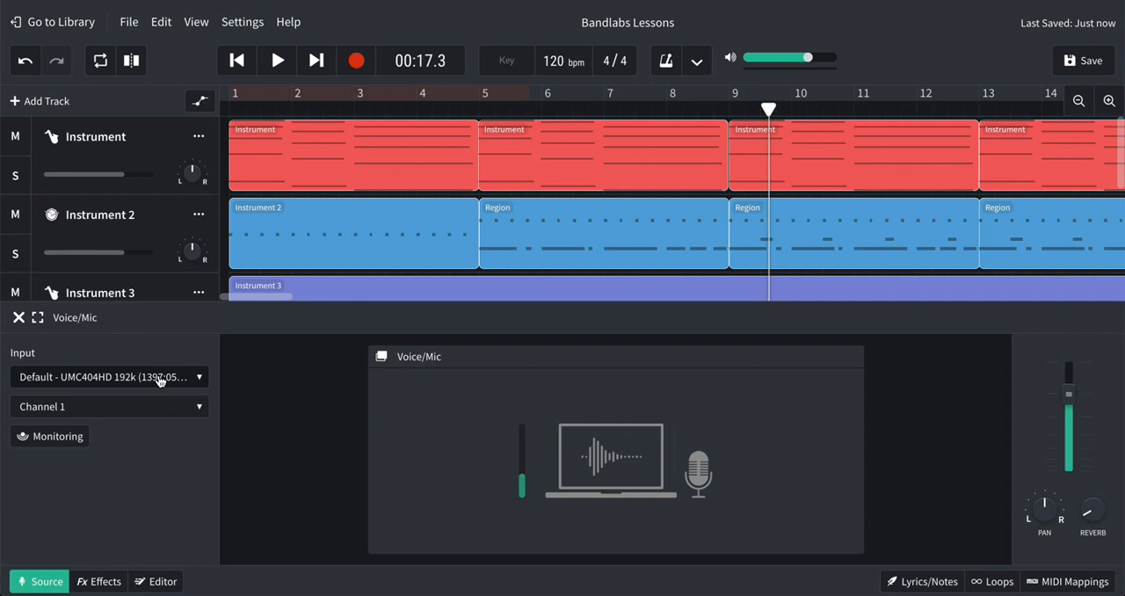
pyautogui.click(108, 377)
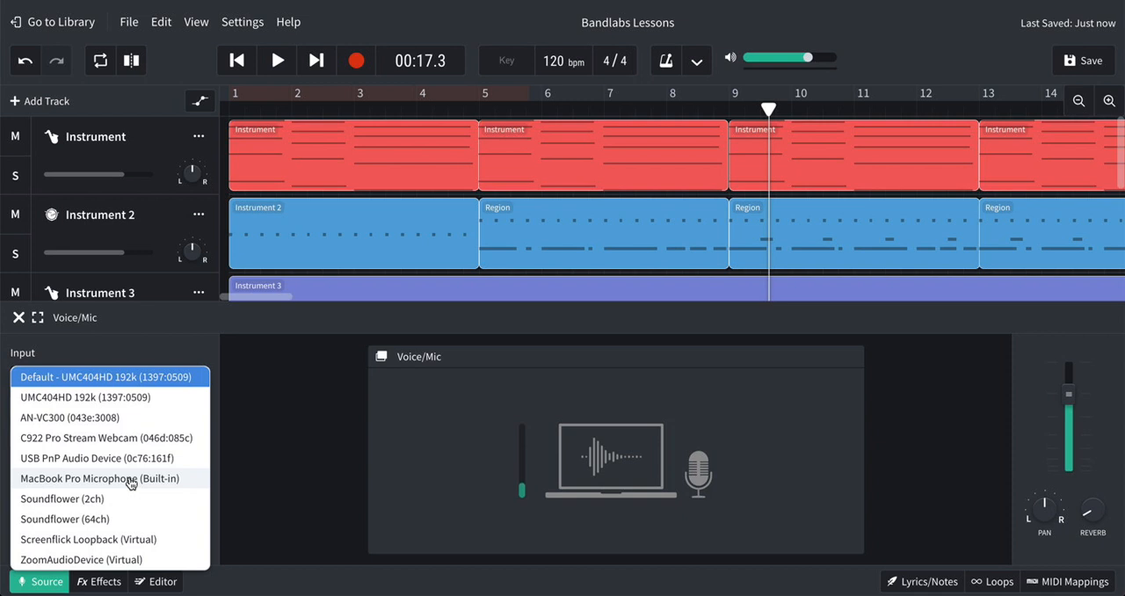
pyautogui.click(109, 376)
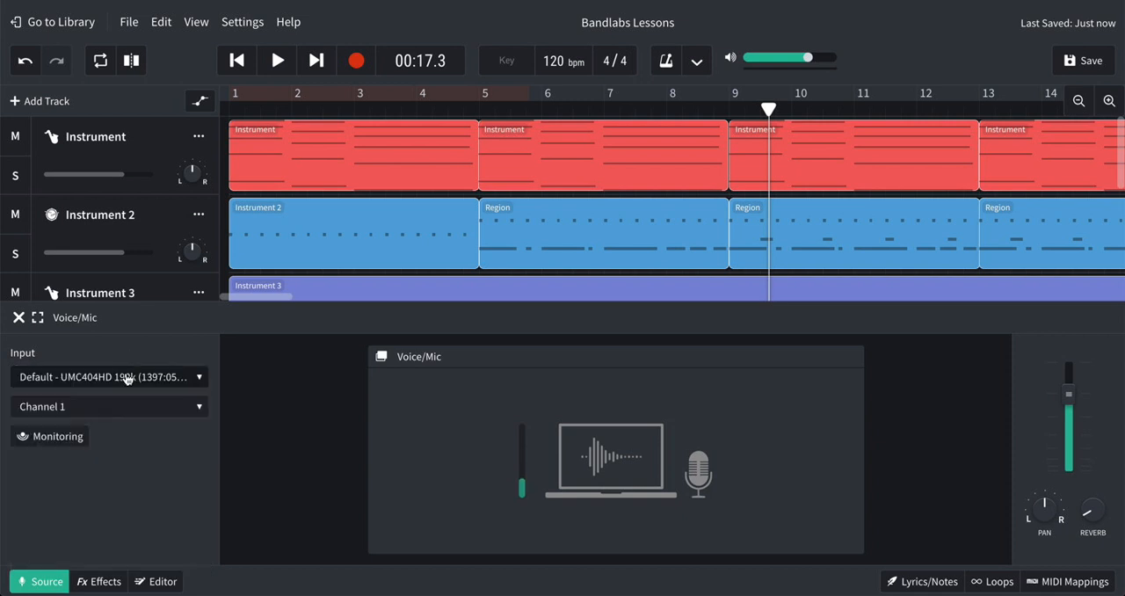
pyautogui.moveTo(147, 394)
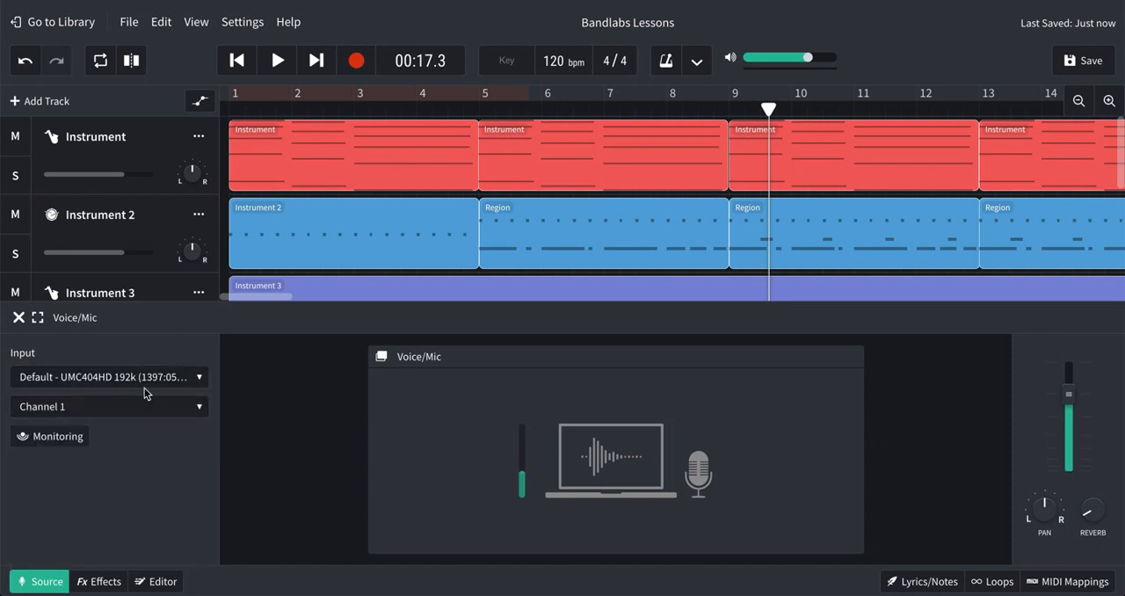
pyautogui.moveTo(147, 387)
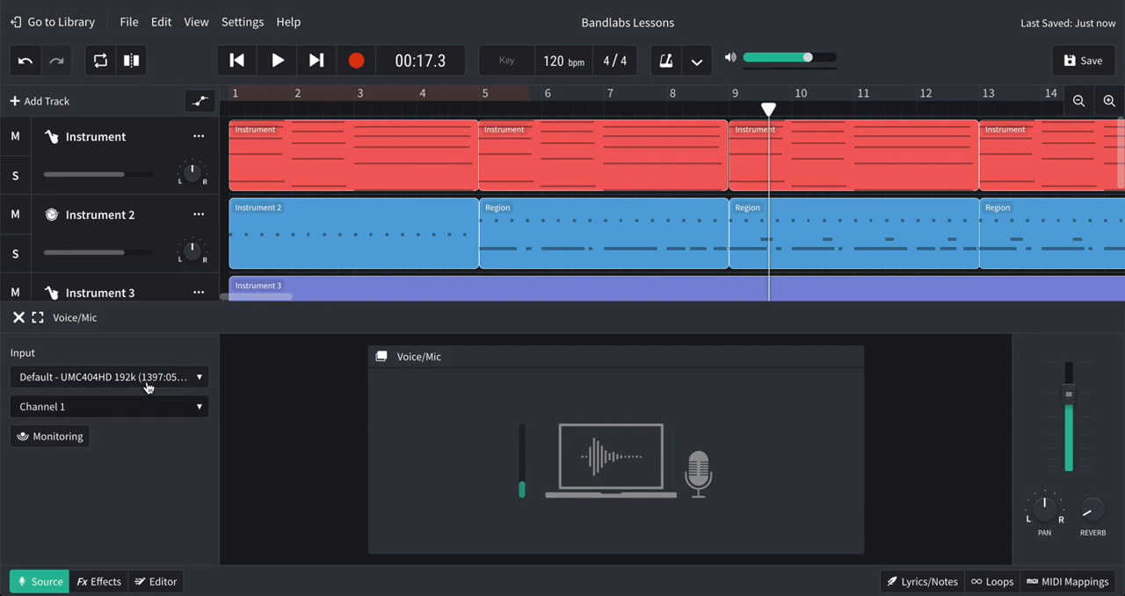
pyautogui.moveTo(134, 379)
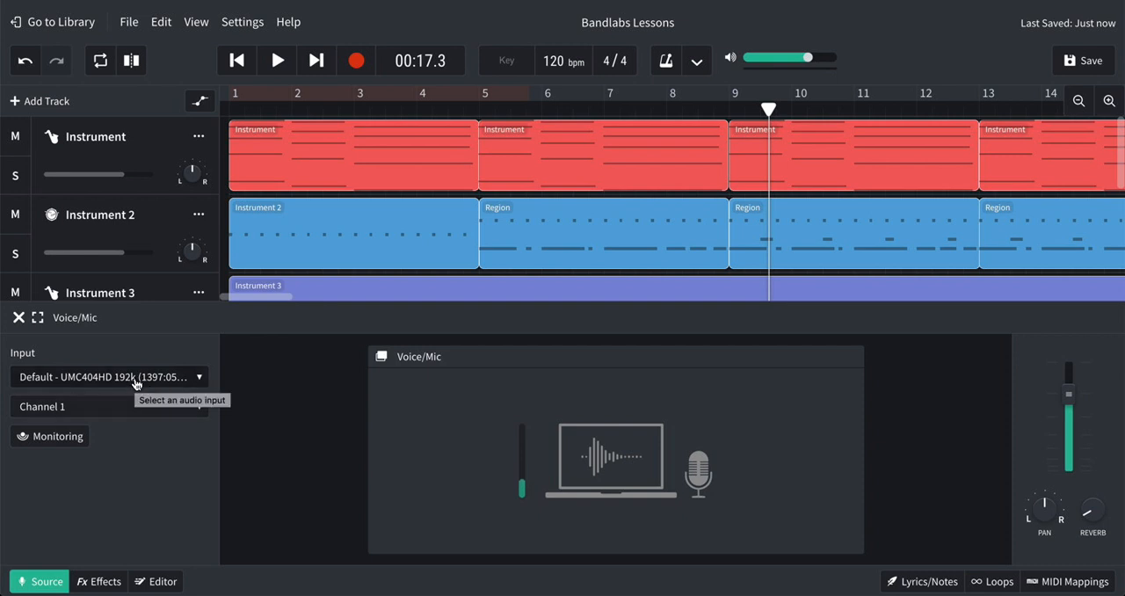
pyautogui.moveTo(125, 411)
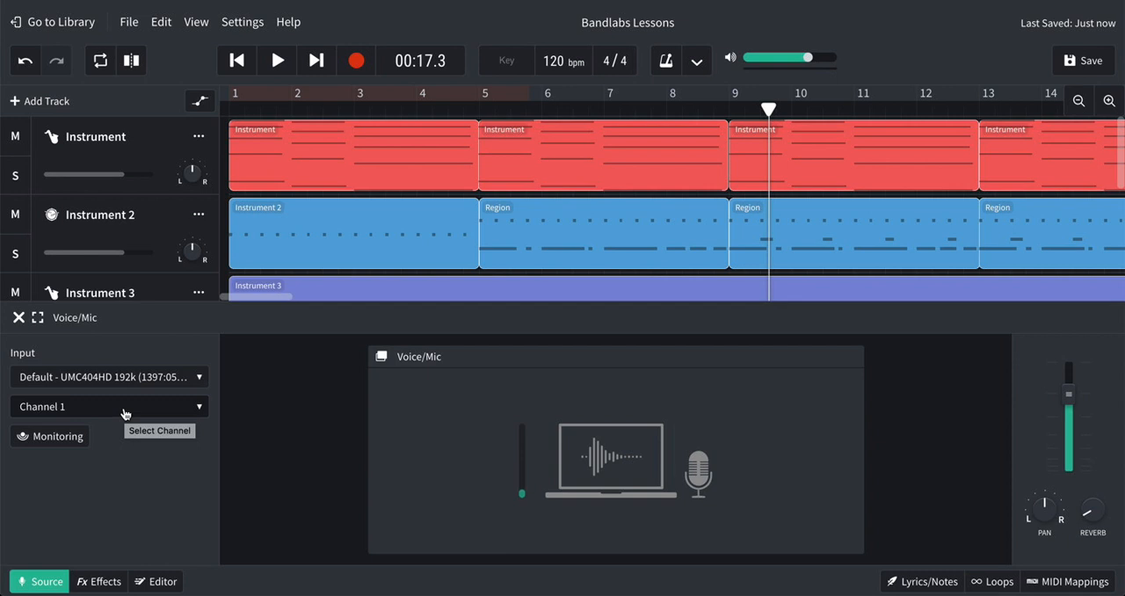
pyautogui.click(109, 406)
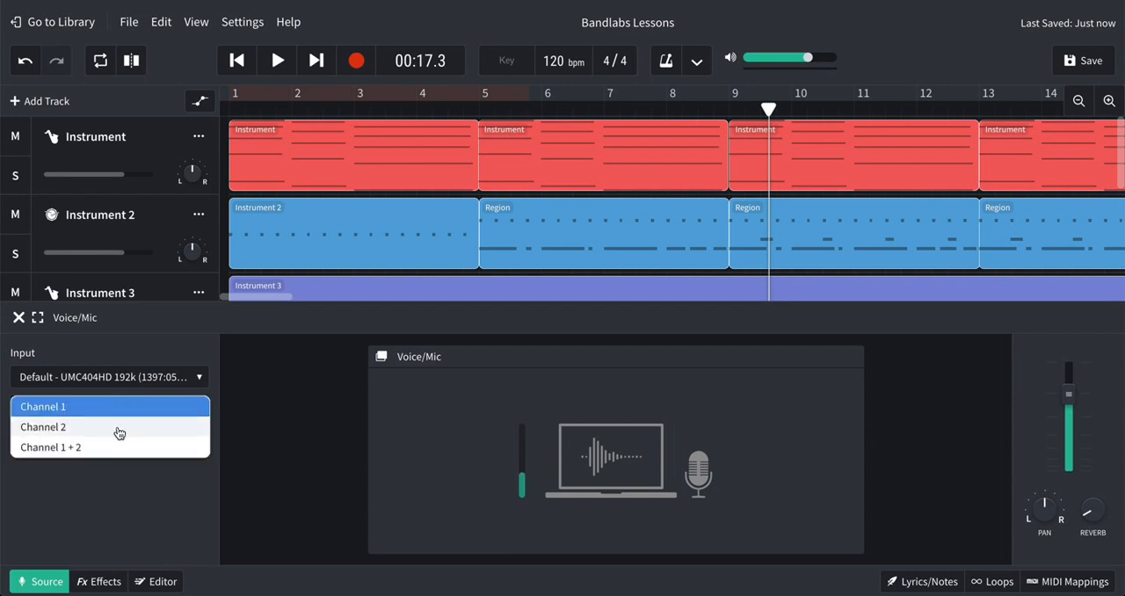
pyautogui.moveTo(123, 414)
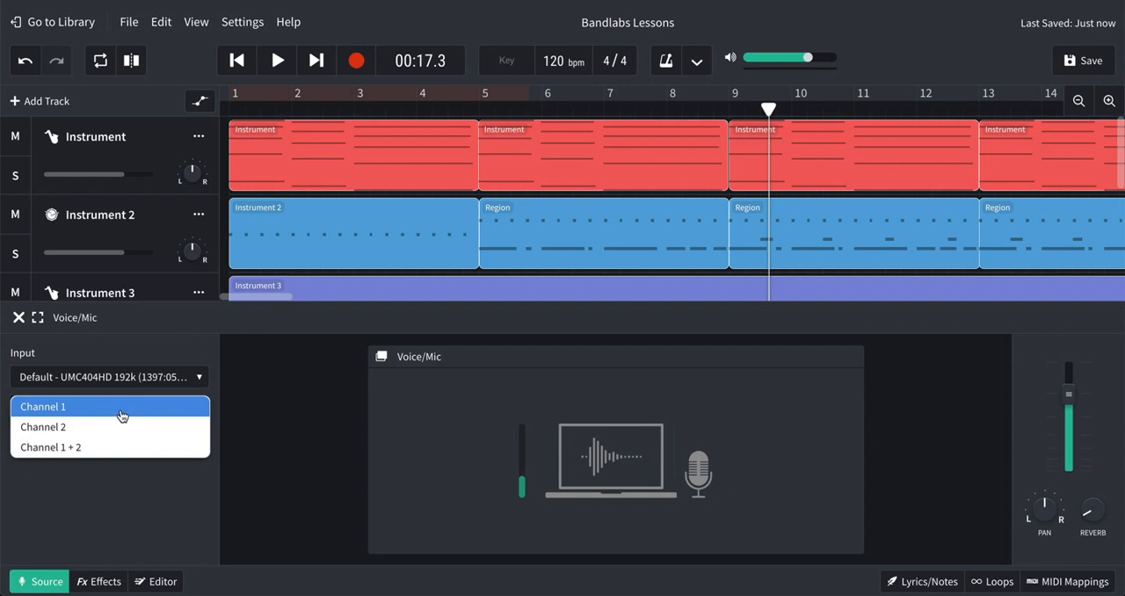
pyautogui.moveTo(114, 451)
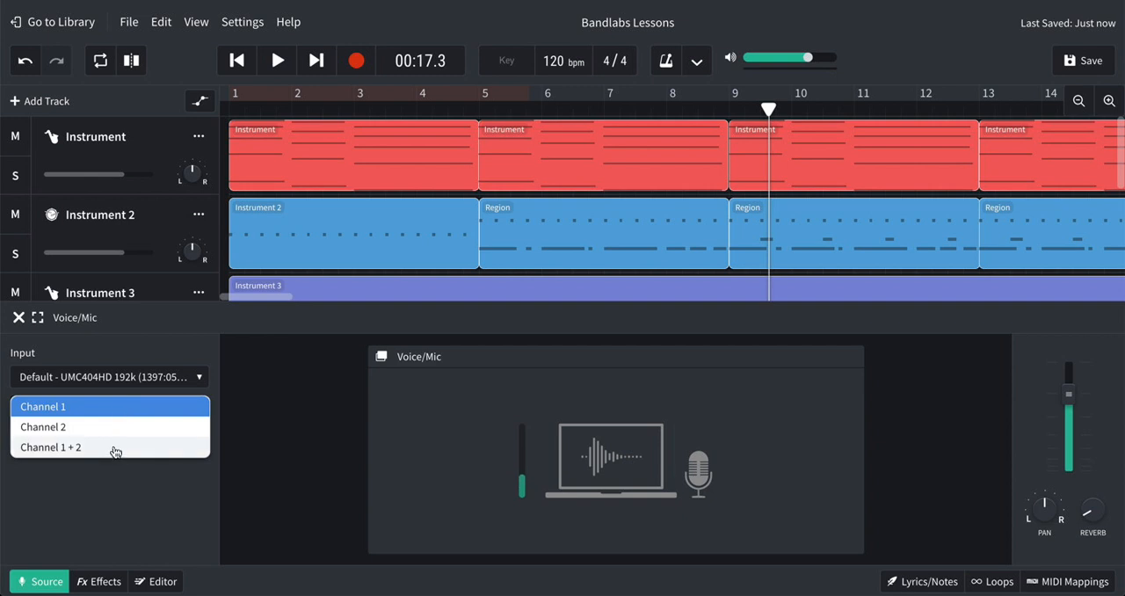
pyautogui.click(42, 408)
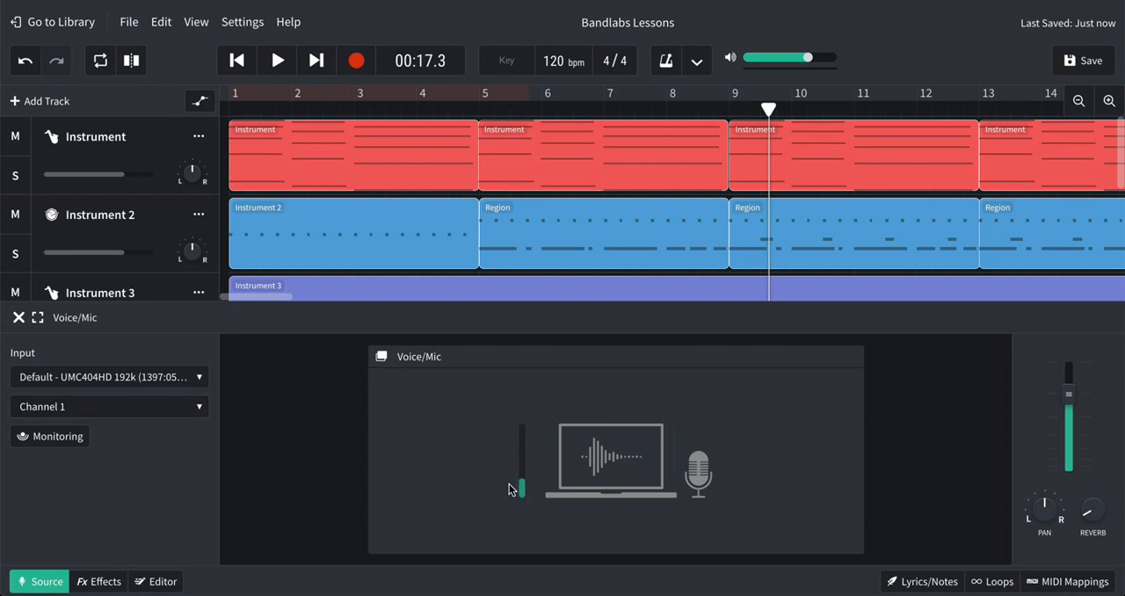
pyautogui.click(109, 407)
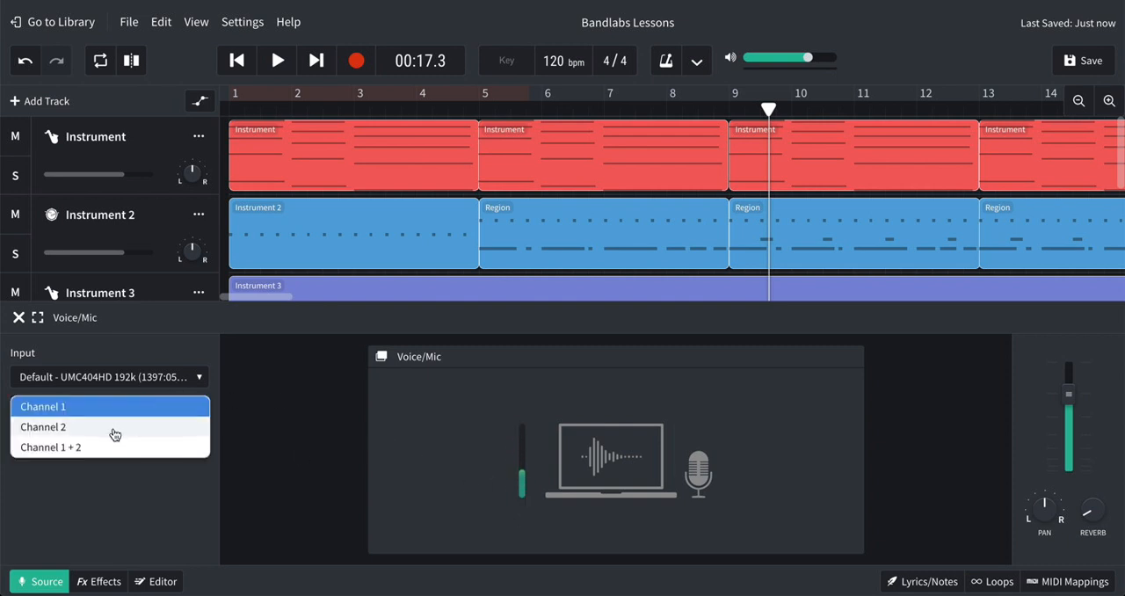
pyautogui.click(42, 425)
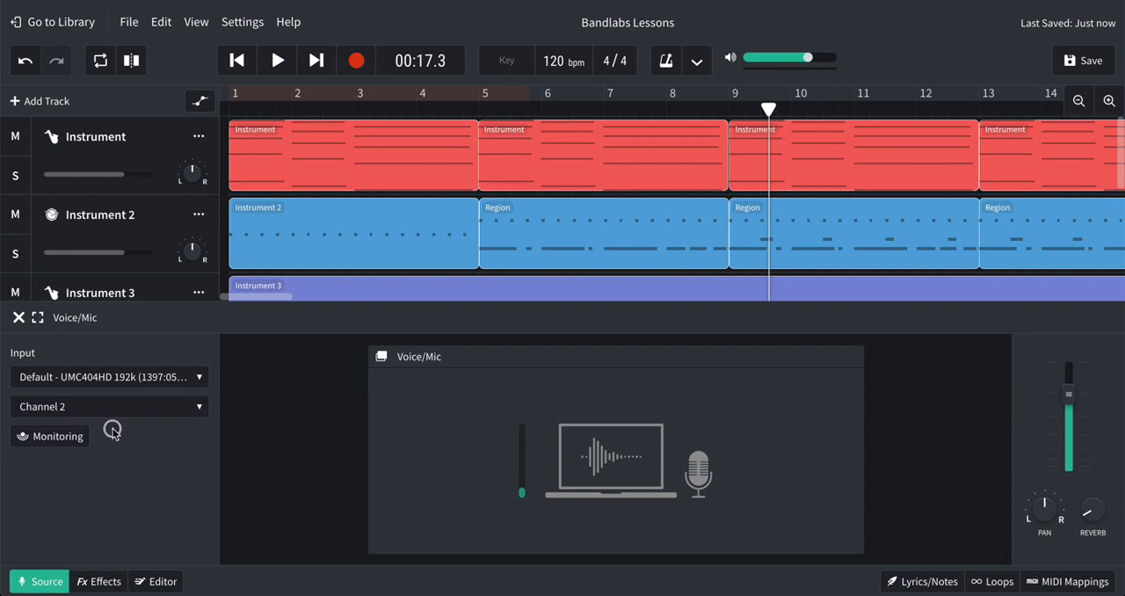
pyautogui.moveTo(535, 499)
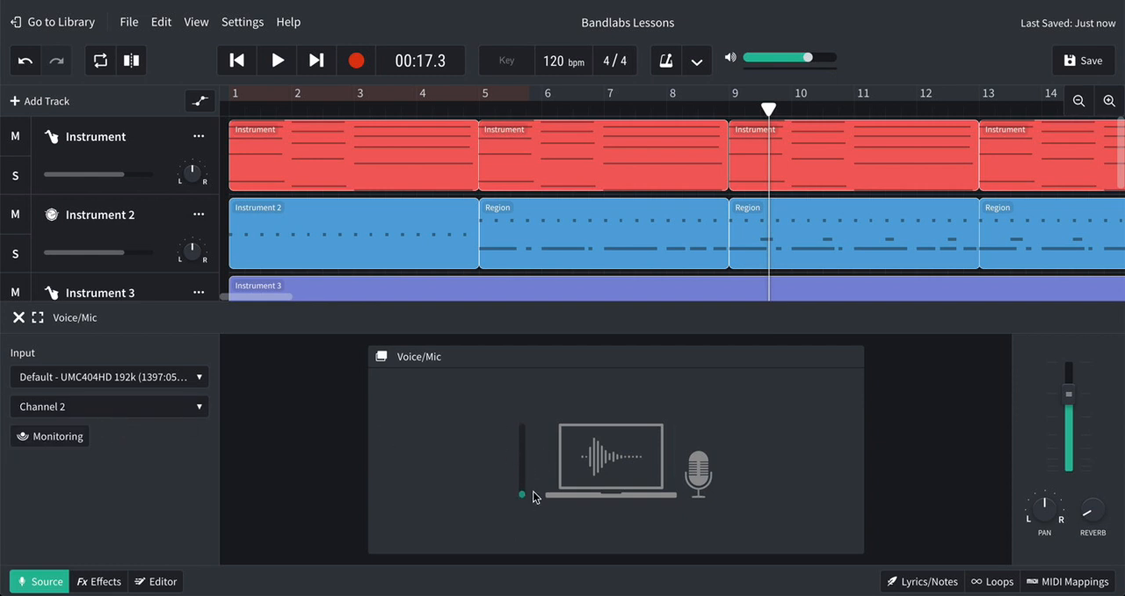
pyautogui.moveTo(195, 411)
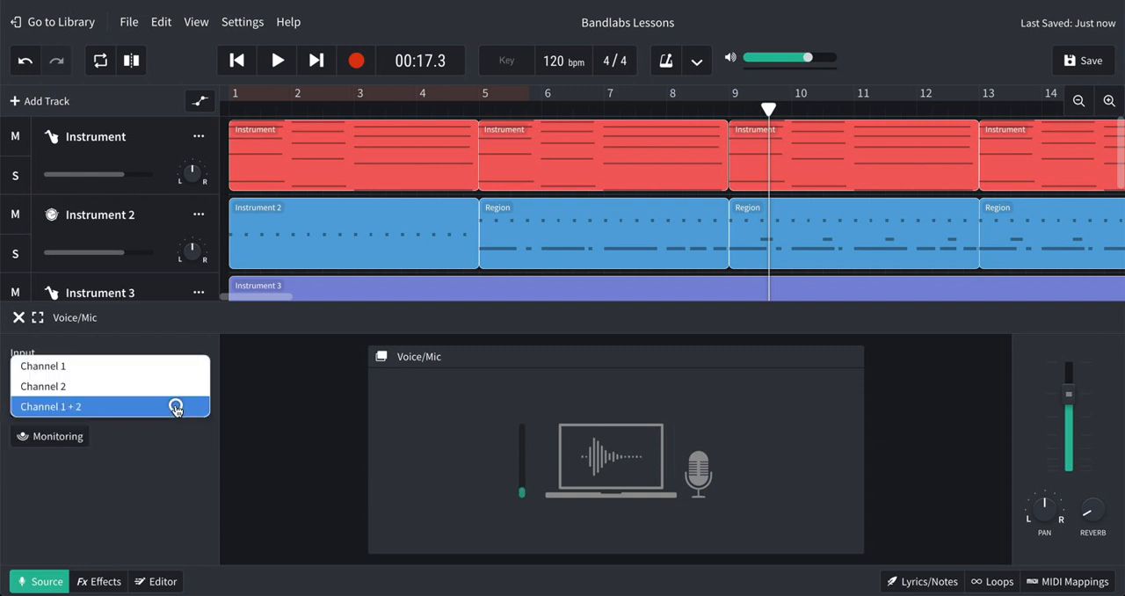
pyautogui.click(51, 365)
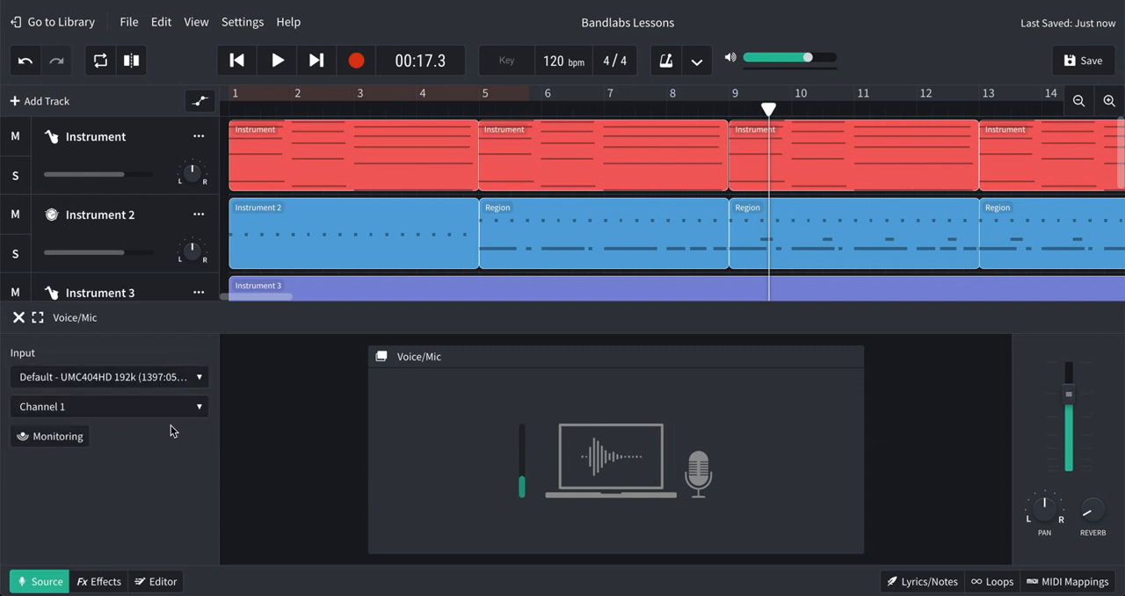
pyautogui.moveTo(176, 413)
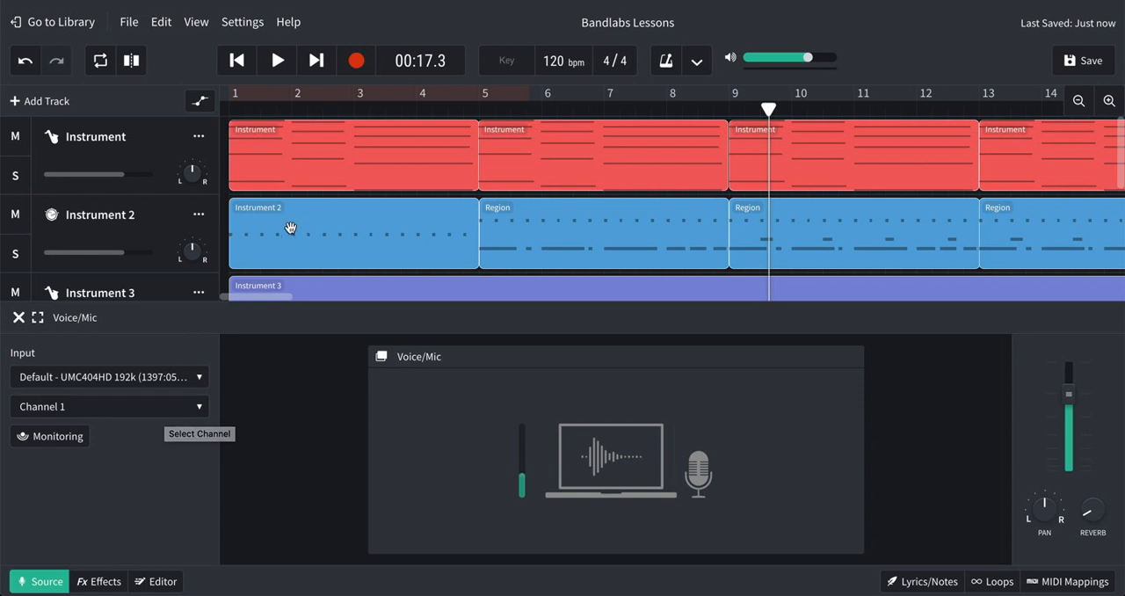
pyautogui.moveTo(53, 369)
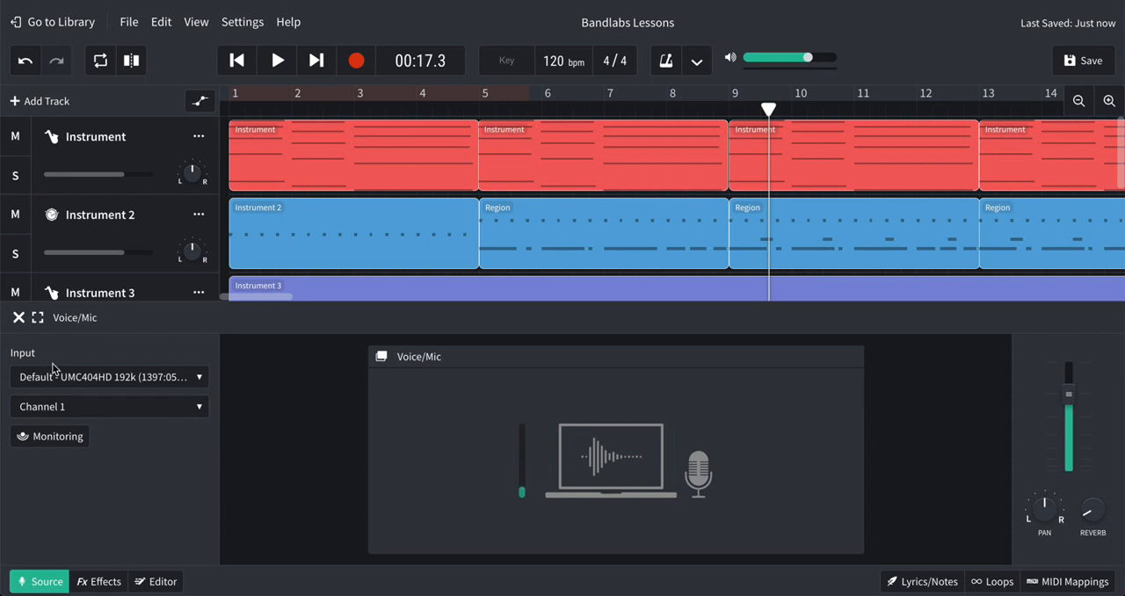